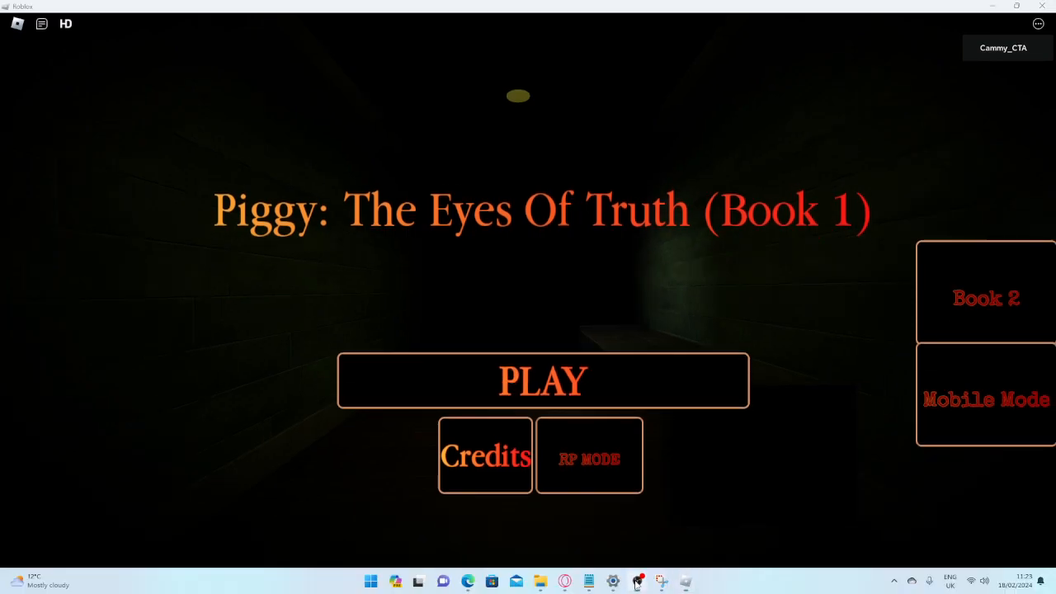
mouse_move(508, 155)
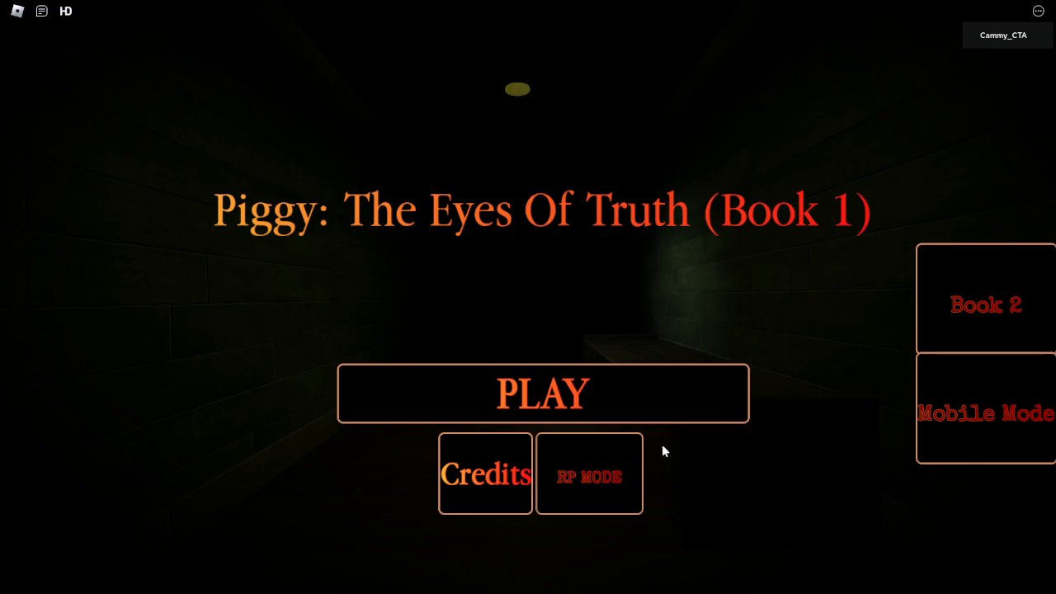
mouse_move(977, 273)
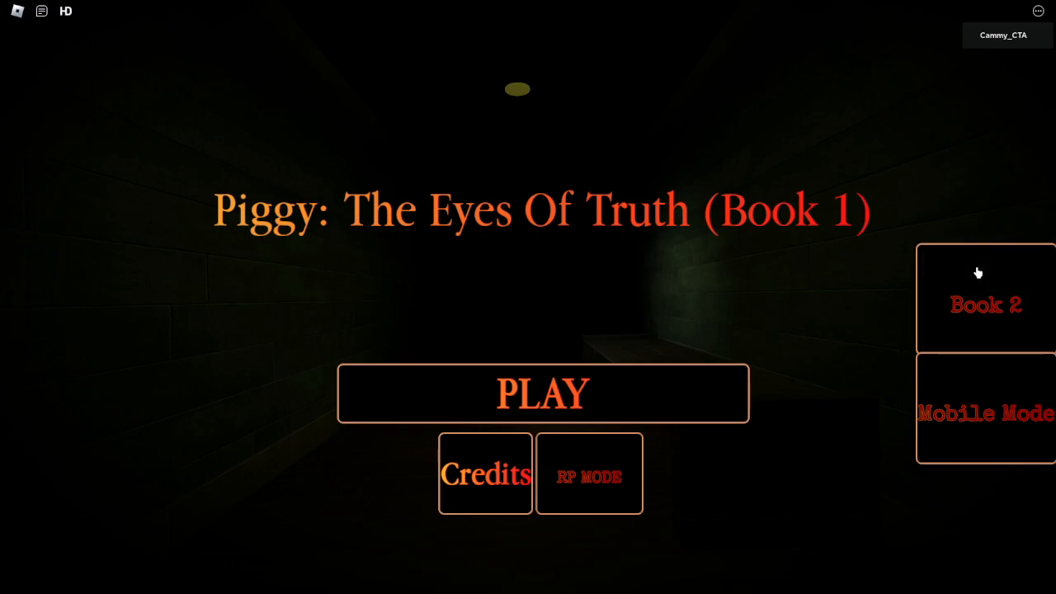
Step: Switch the Piggy title menu from Book 1 to Book 2
click(985, 297)
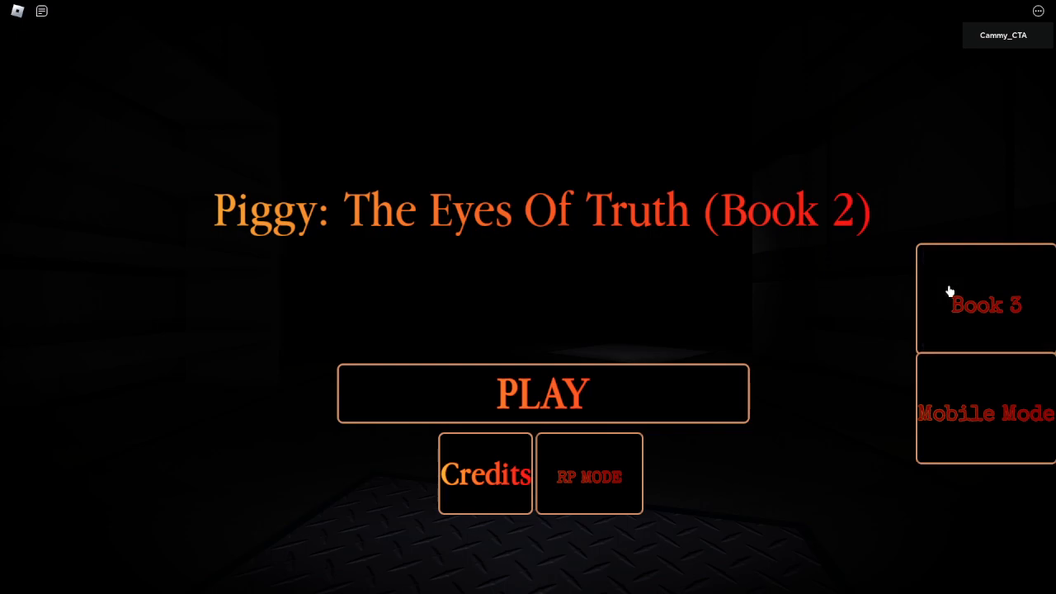
Step: Switch the menu to Book 3, view the credits, then return to the title menu
click(987, 304)
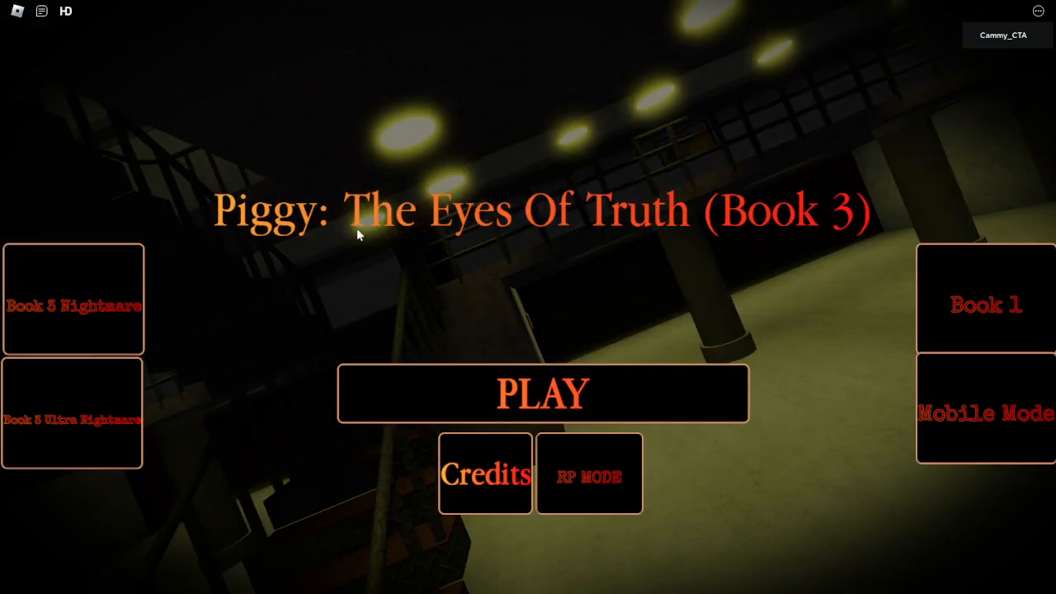
click(543, 392)
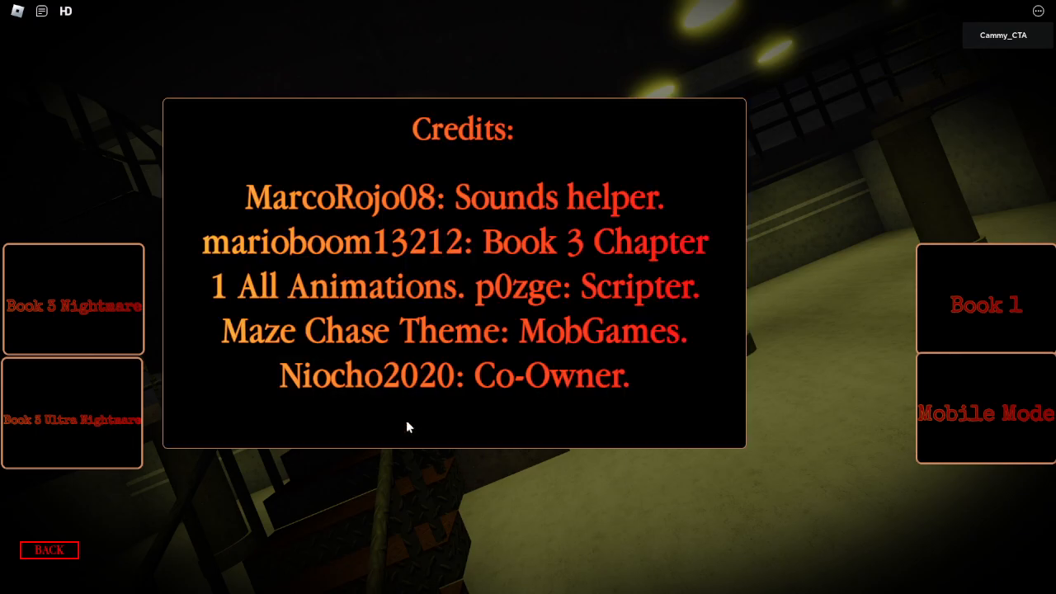
mouse_move(35, 568)
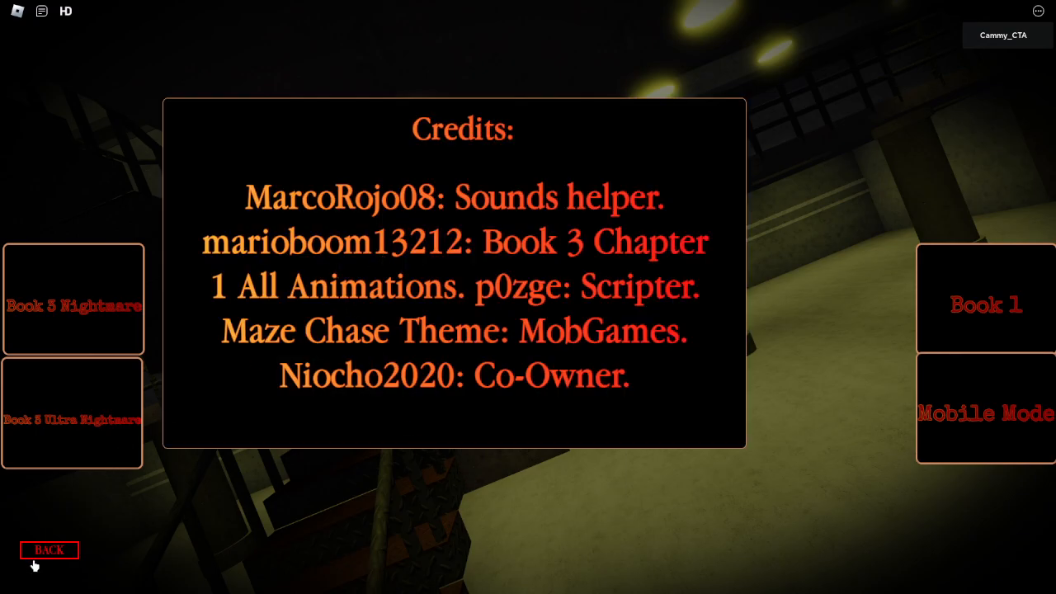
click(50, 551)
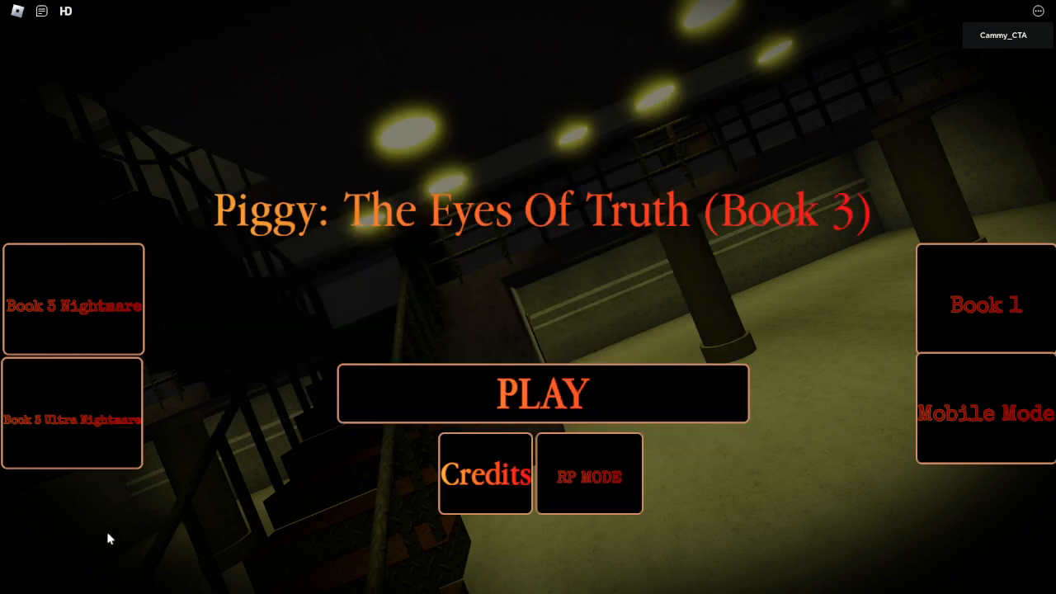
Step: Start Book 3 and choose Hideout - Chapter 1 from the chapter selection
click(543, 392)
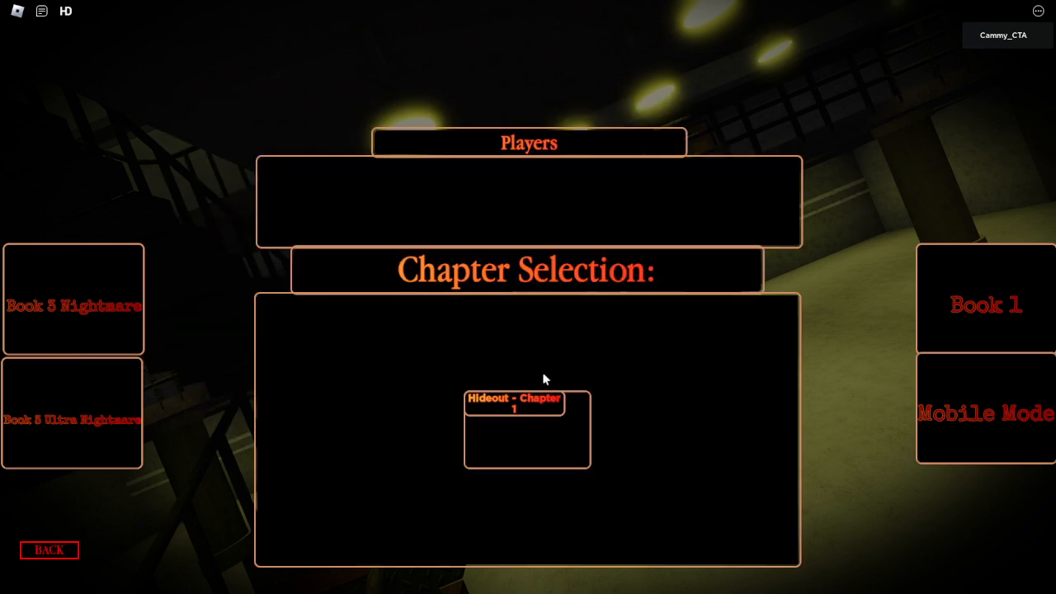
mouse_move(498, 421)
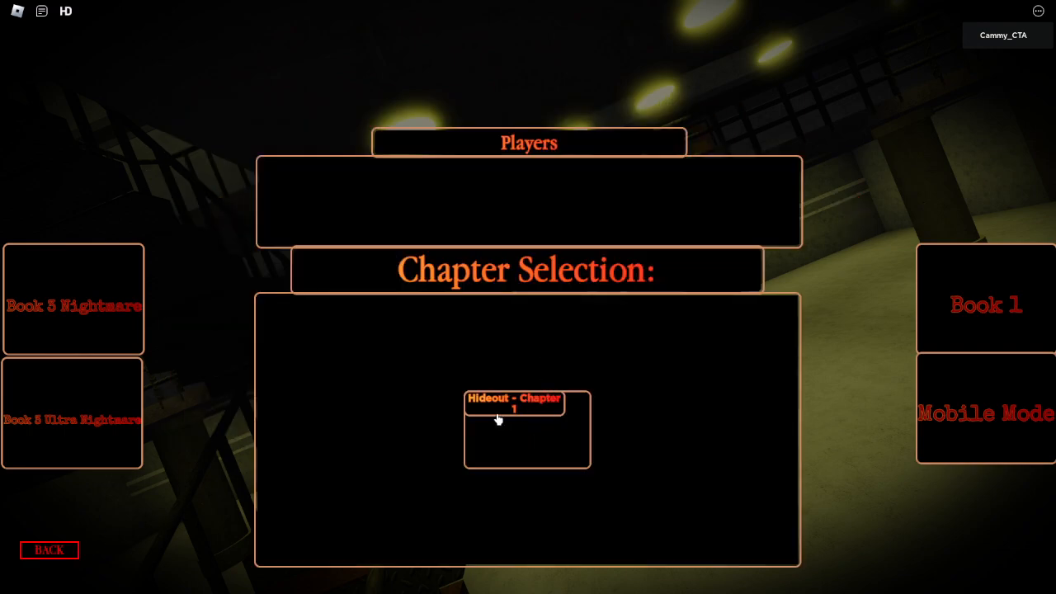
click(515, 405)
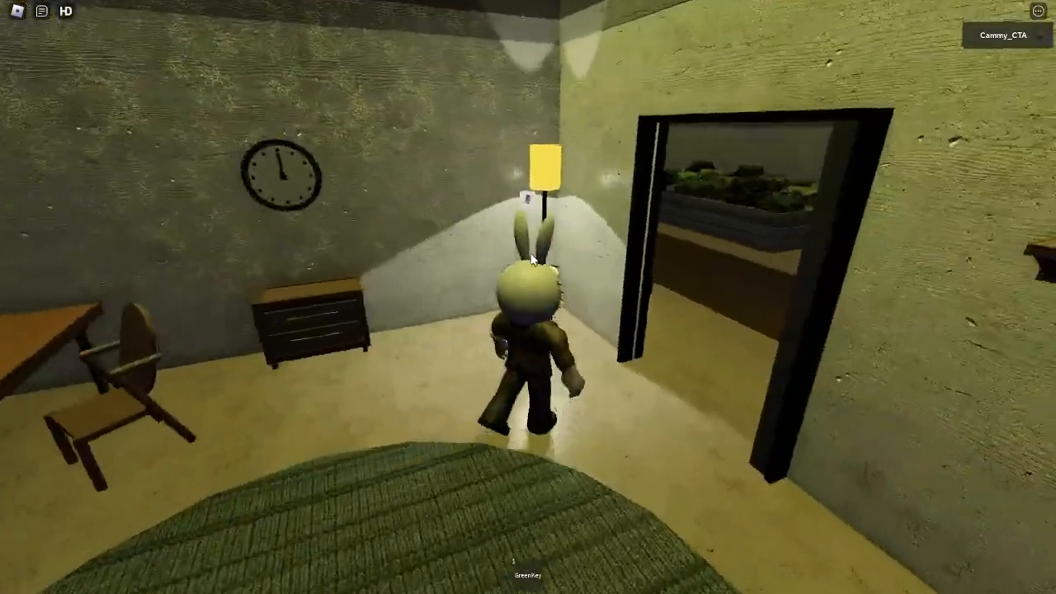
Step: Run forward along the railed walkway into the dark room with round tables
key(w)
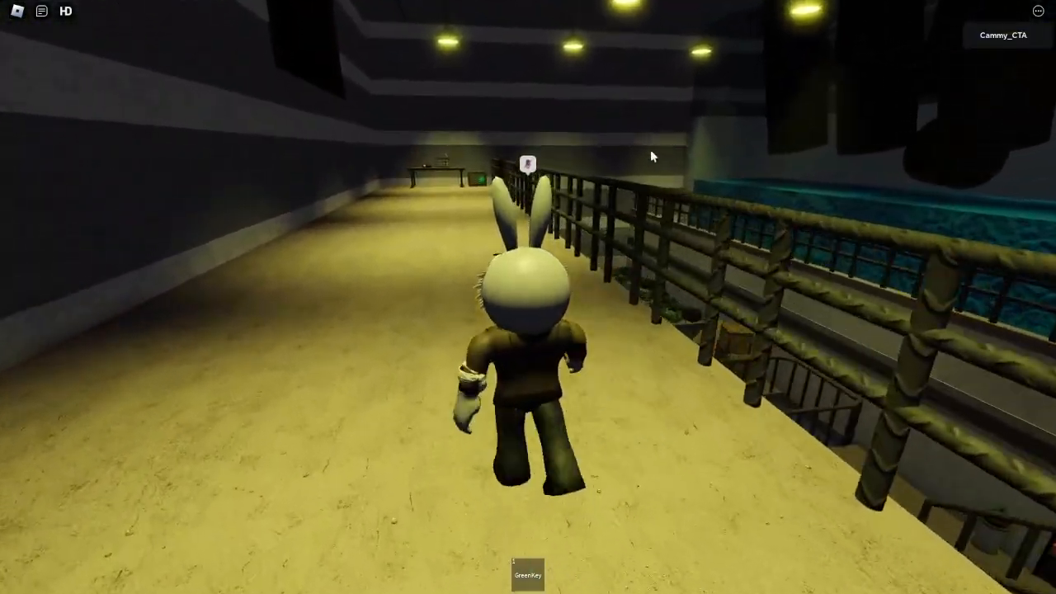
key(w)
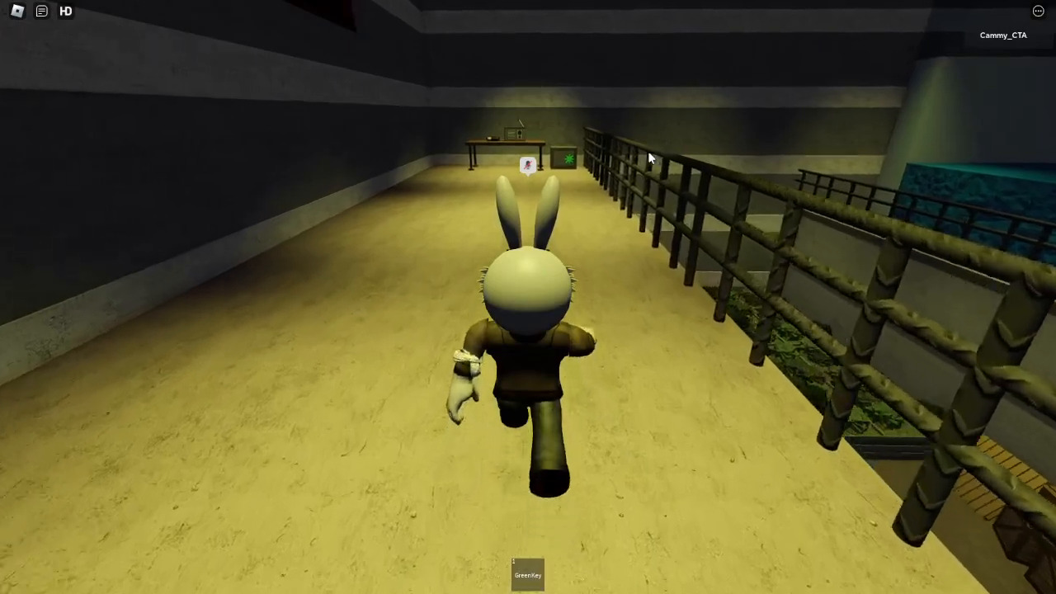
key(w)
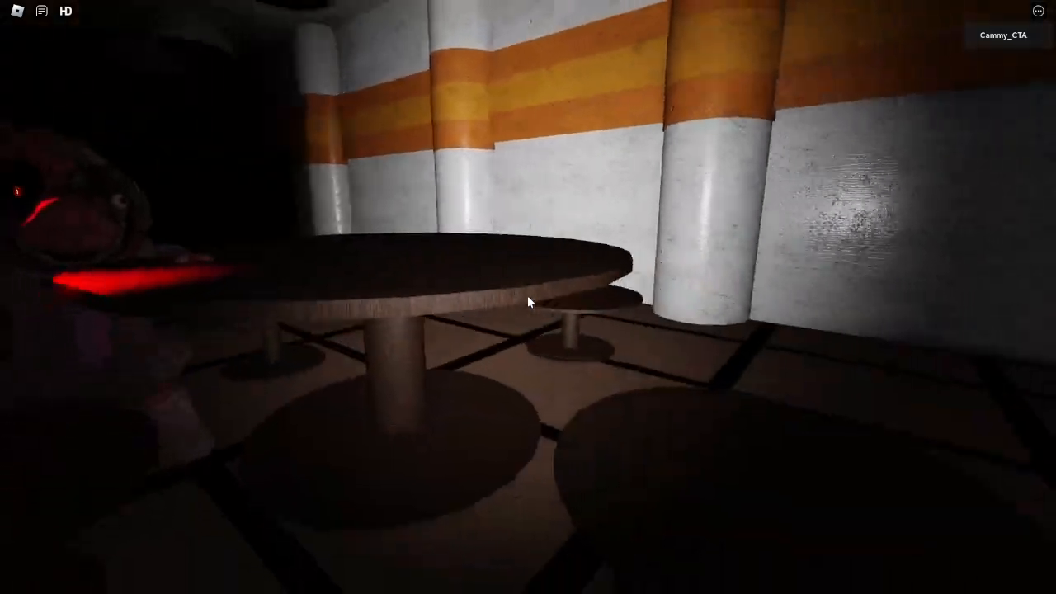
mouse_move(528, 303)
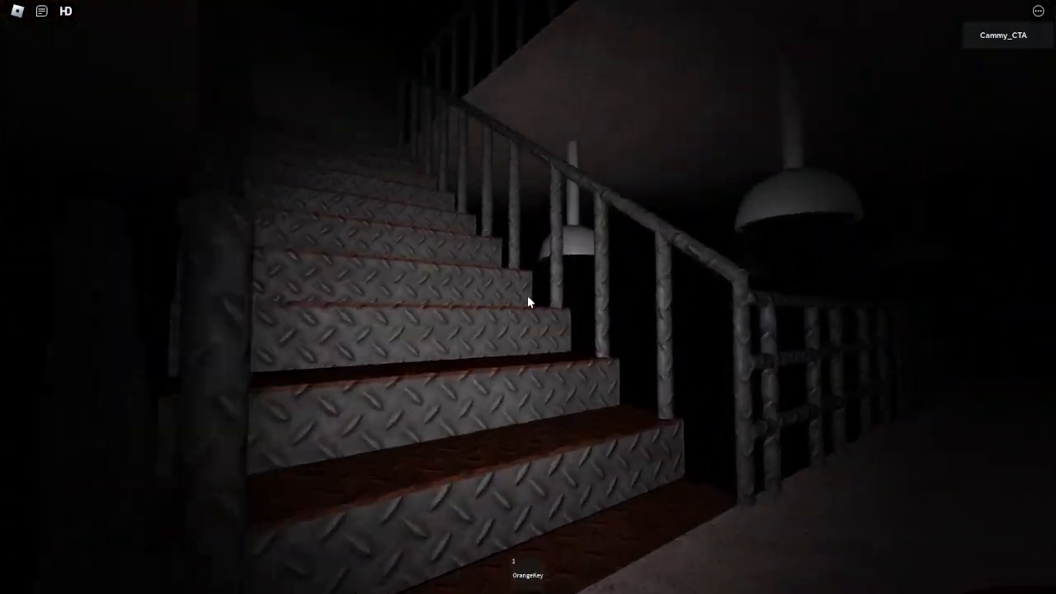
mouse_move(528, 302)
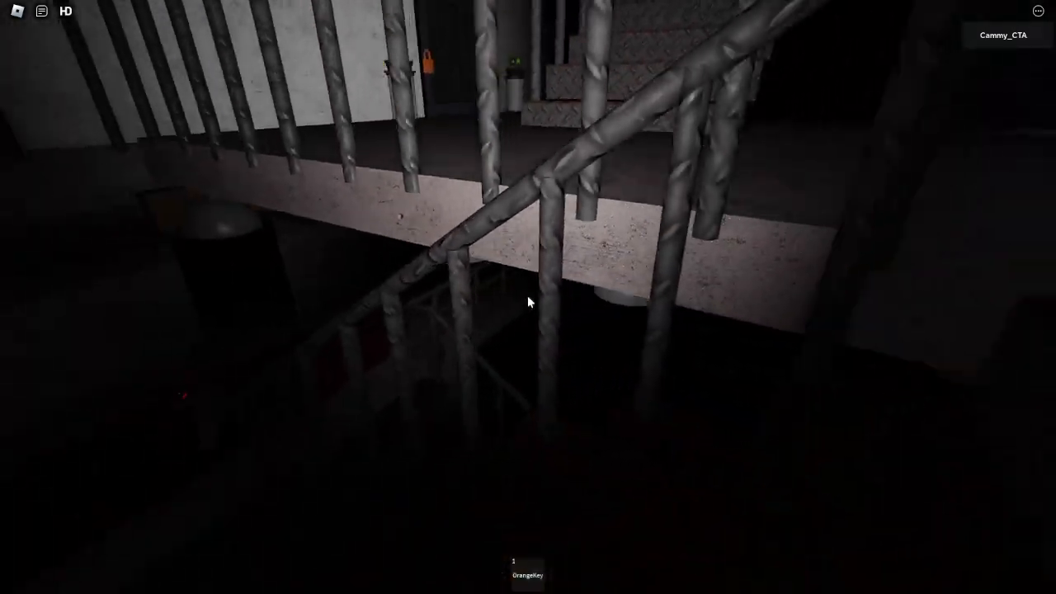
mouse_move(528, 297)
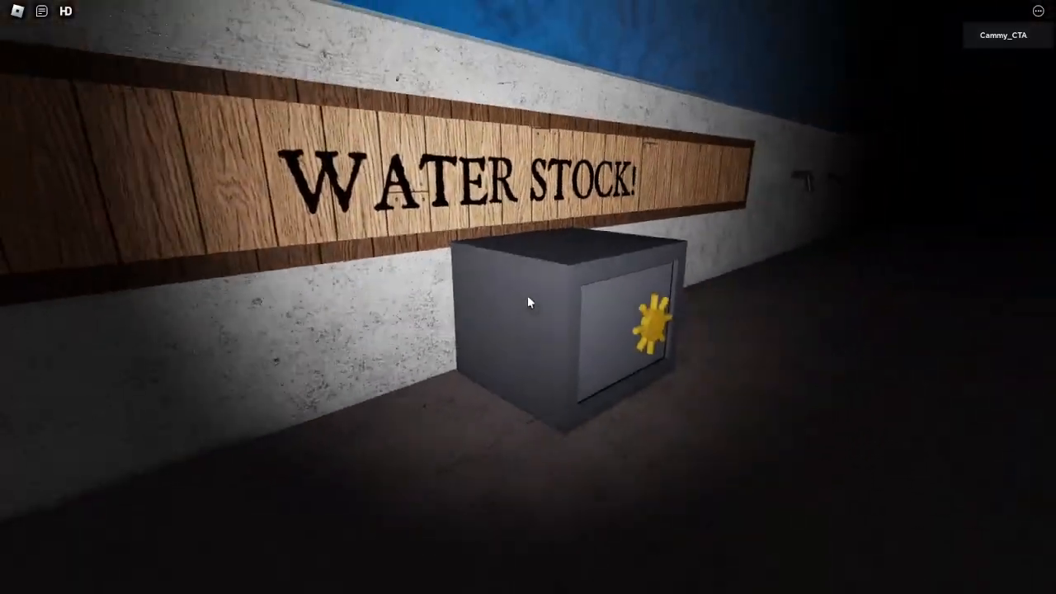
mouse_move(528, 301)
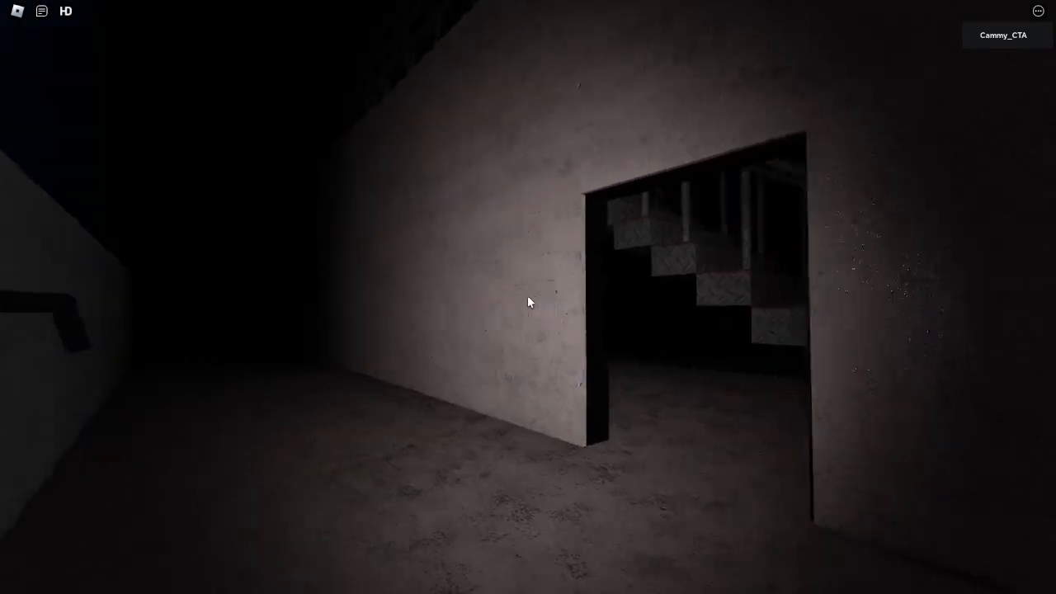
mouse_move(528, 302)
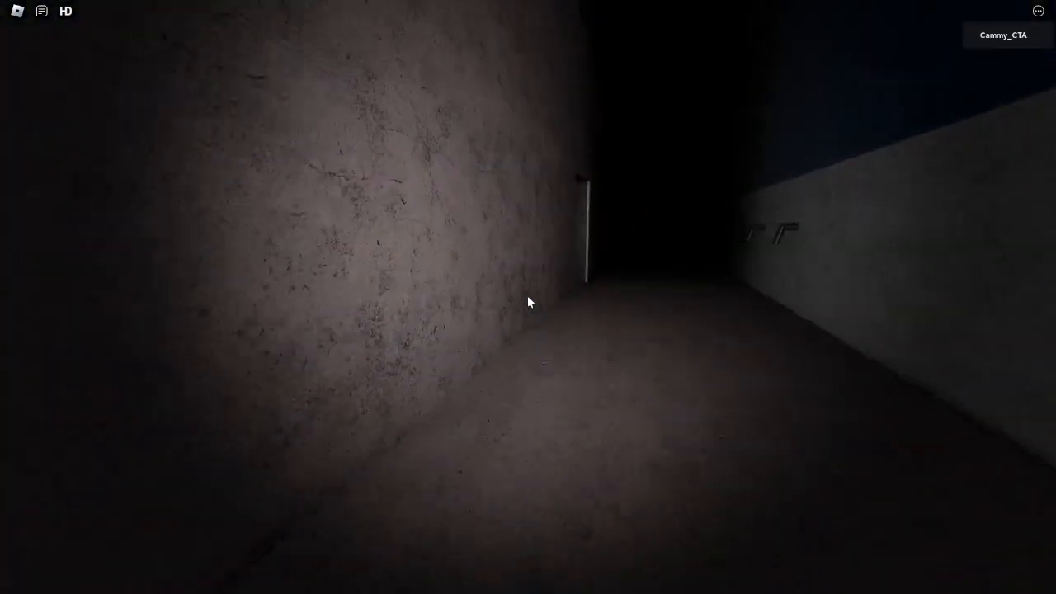
mouse_move(528, 300)
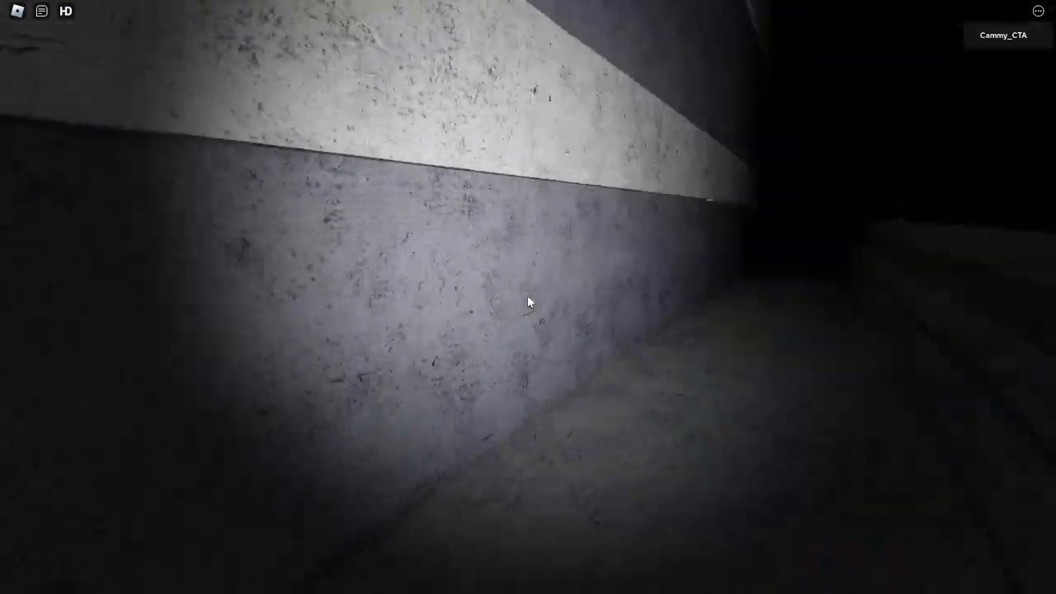
mouse_move(528, 304)
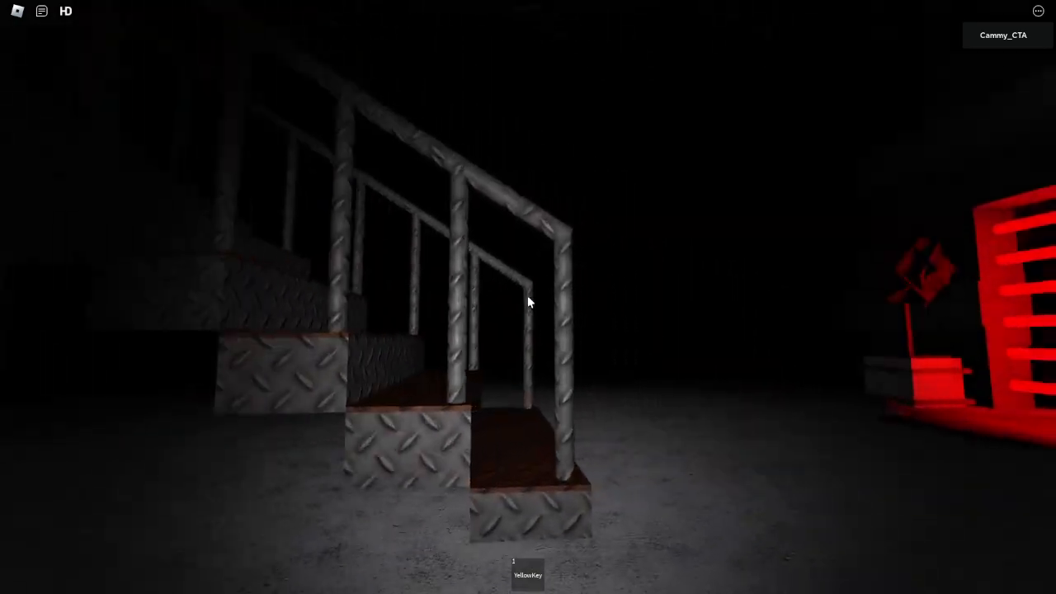
mouse_move(528, 301)
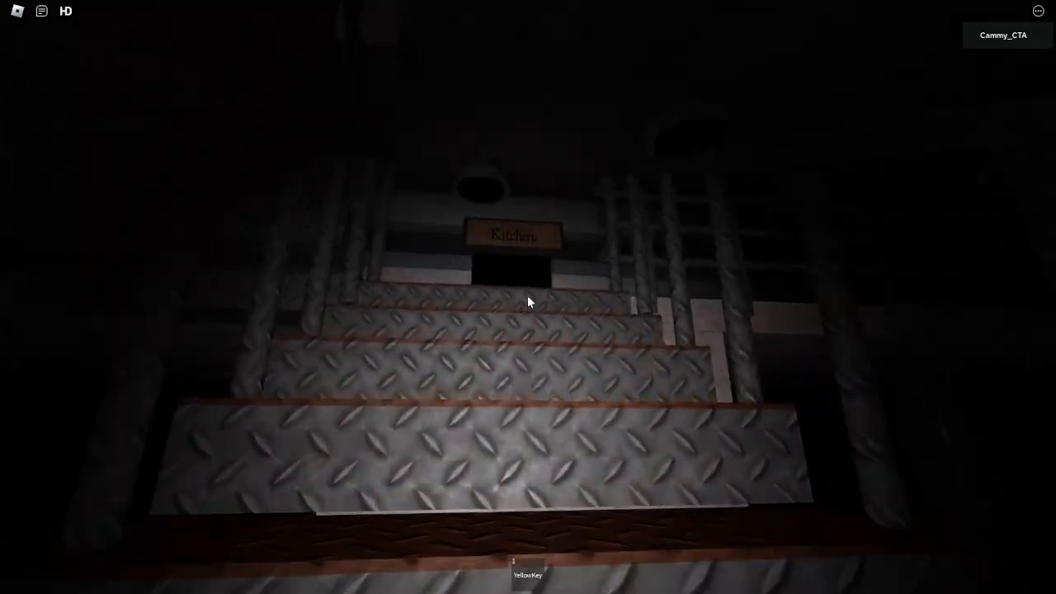
mouse_move(528, 302)
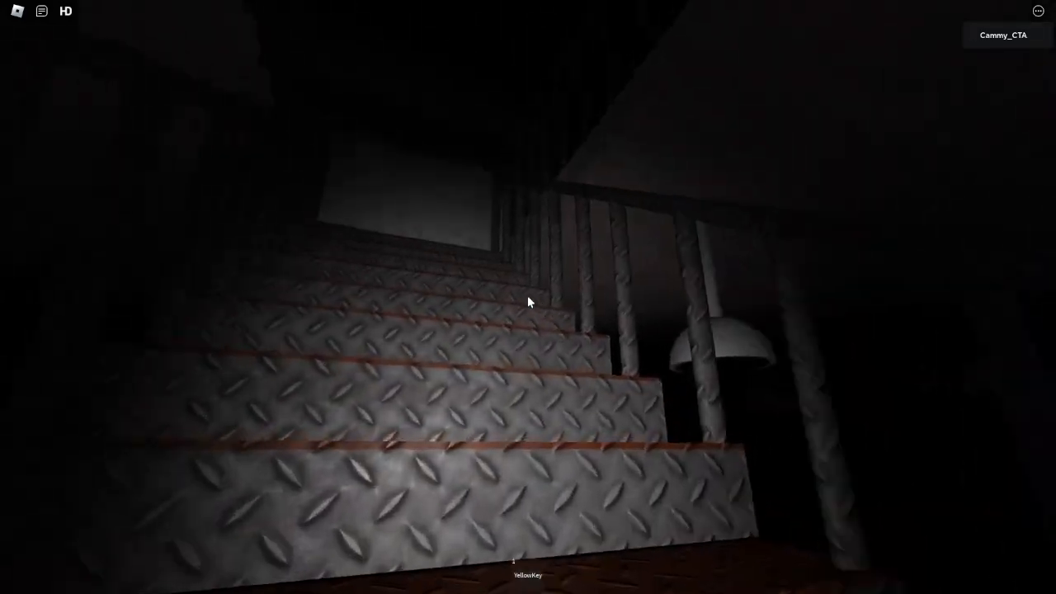
mouse_move(528, 300)
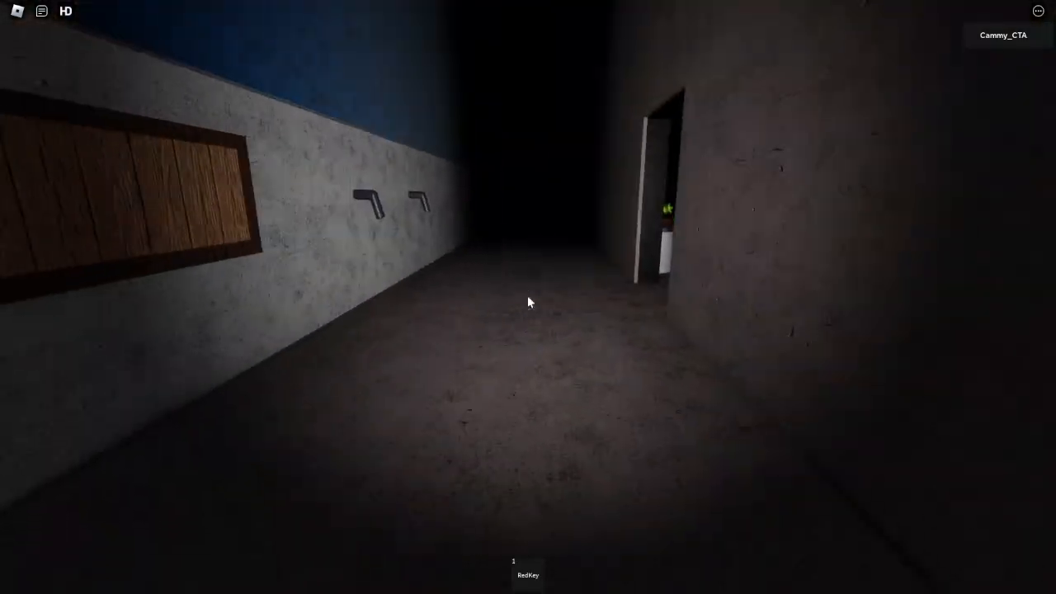
mouse_move(528, 302)
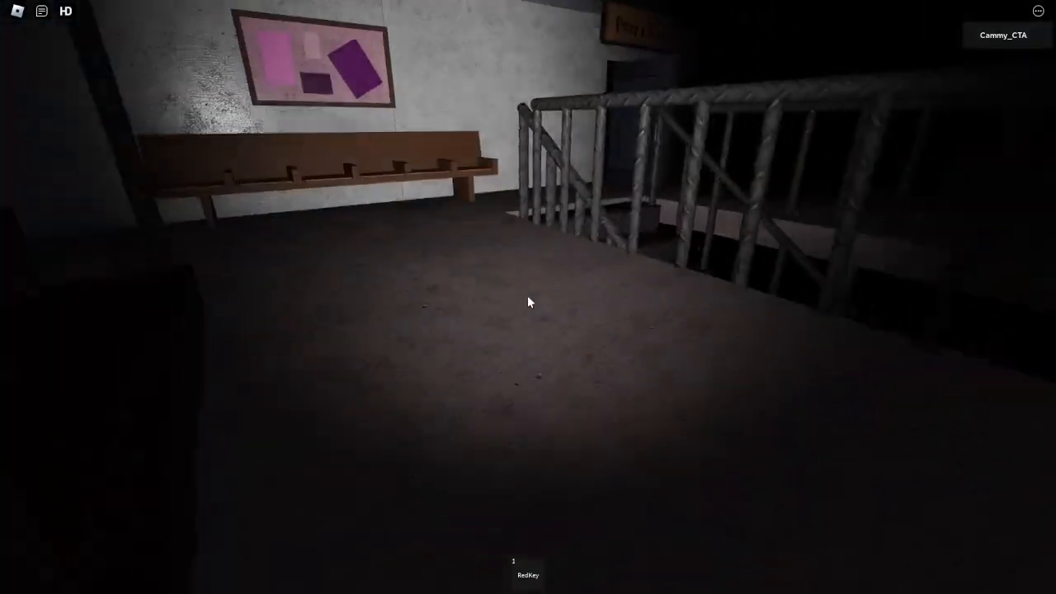
mouse_move(528, 302)
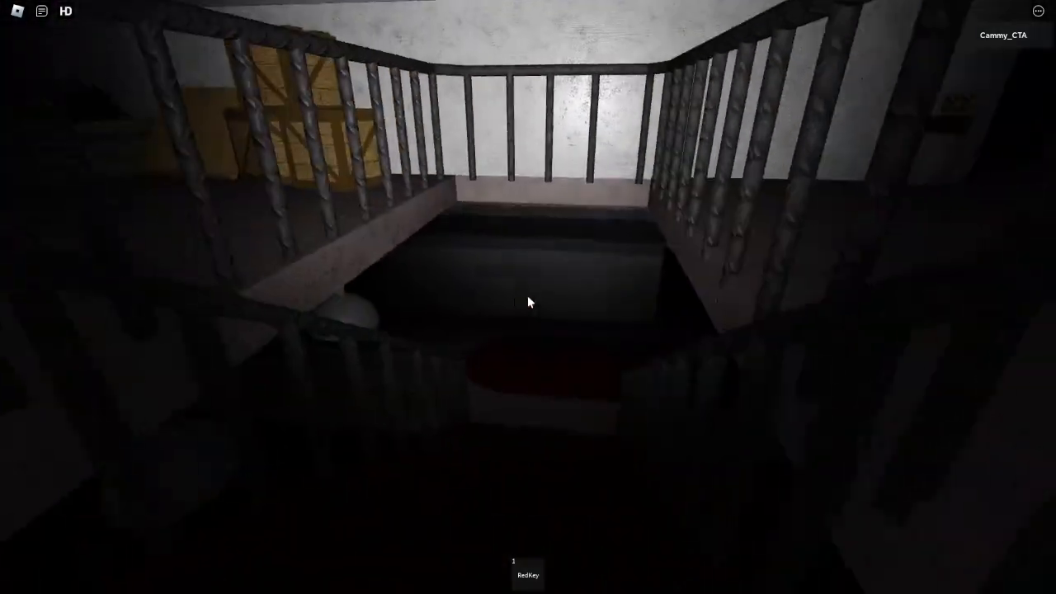
mouse_move(528, 302)
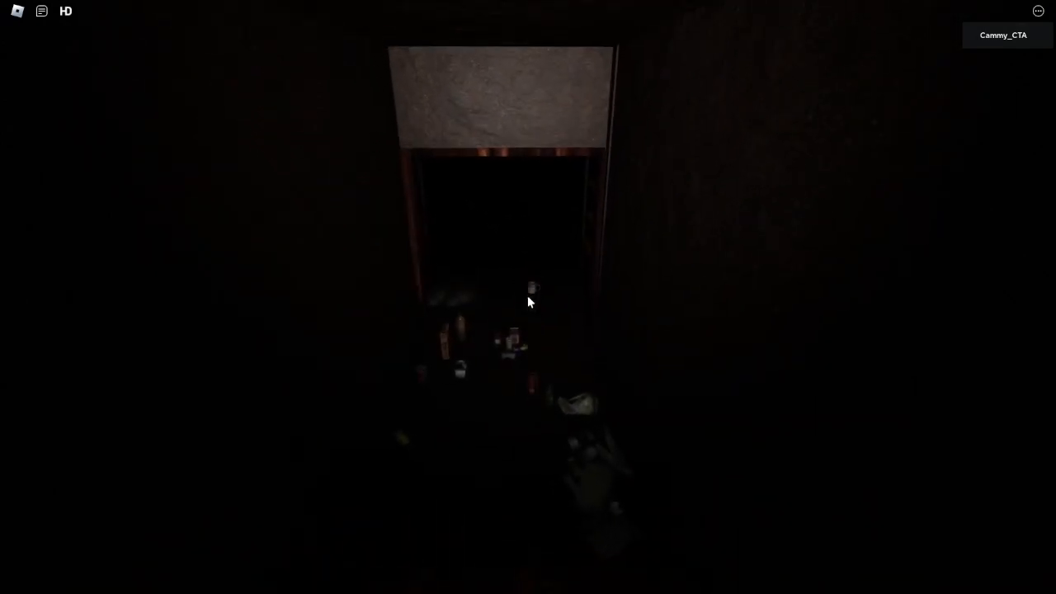
mouse_move(528, 300)
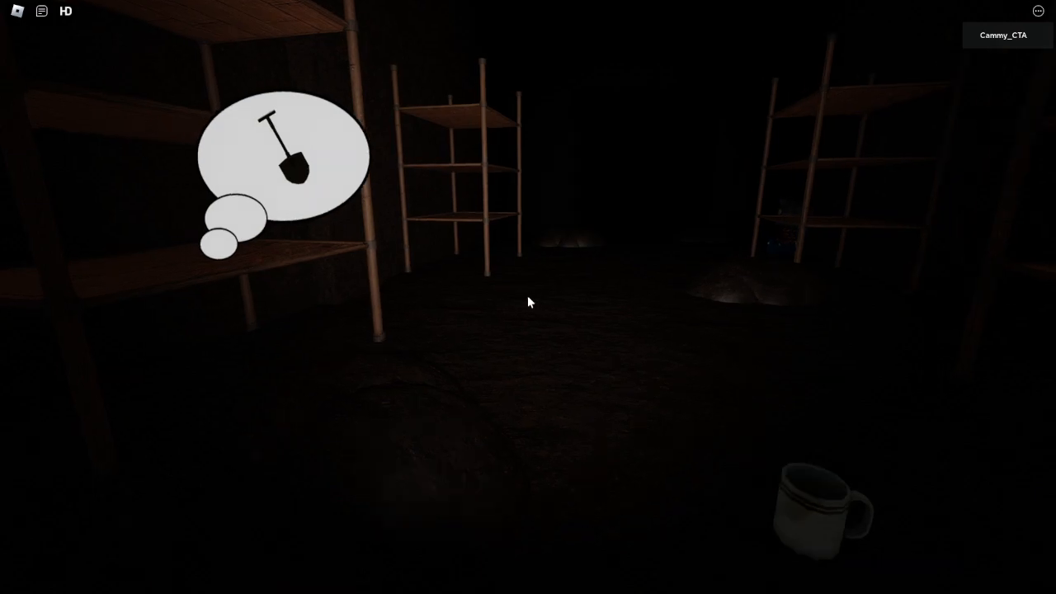
mouse_move(528, 300)
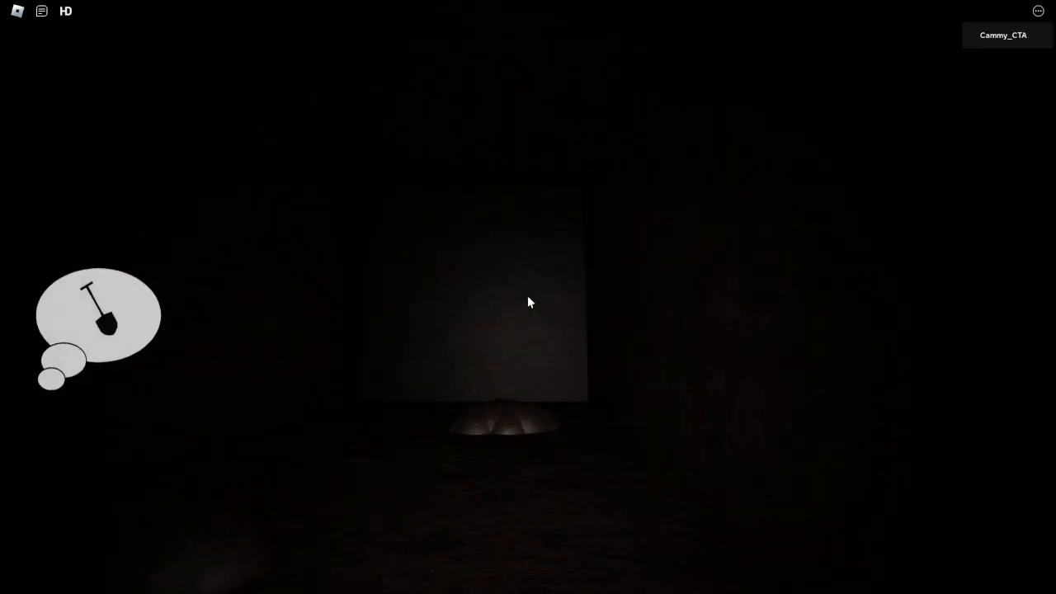
mouse_move(528, 302)
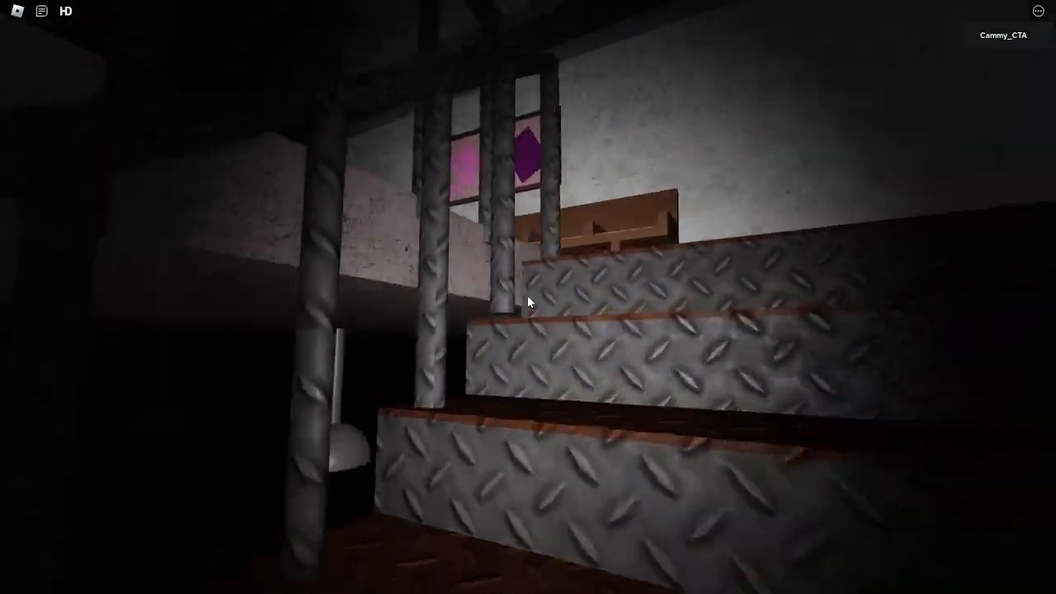
mouse_move(528, 304)
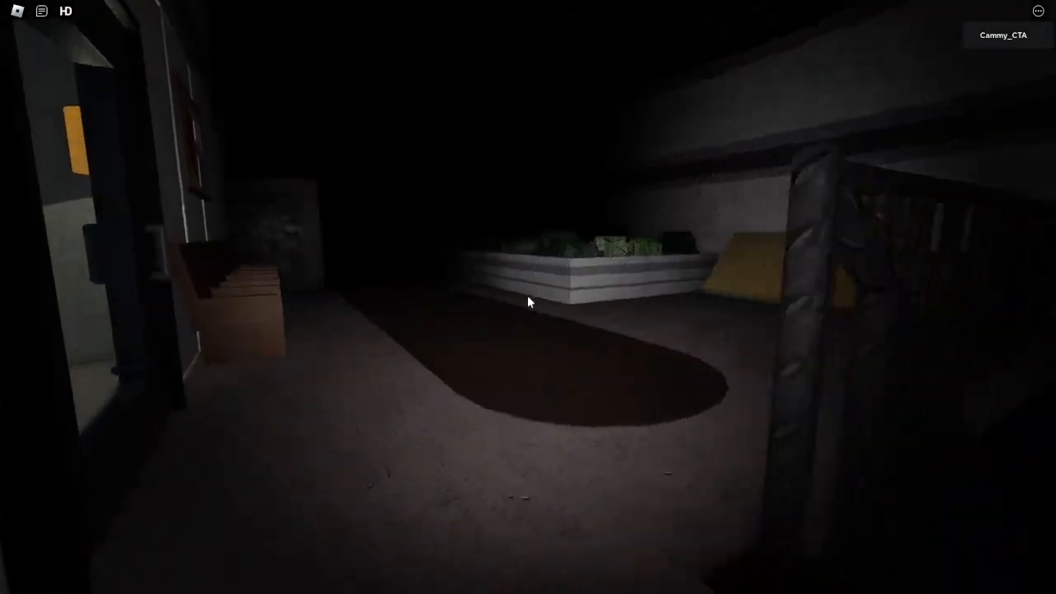
mouse_move(528, 302)
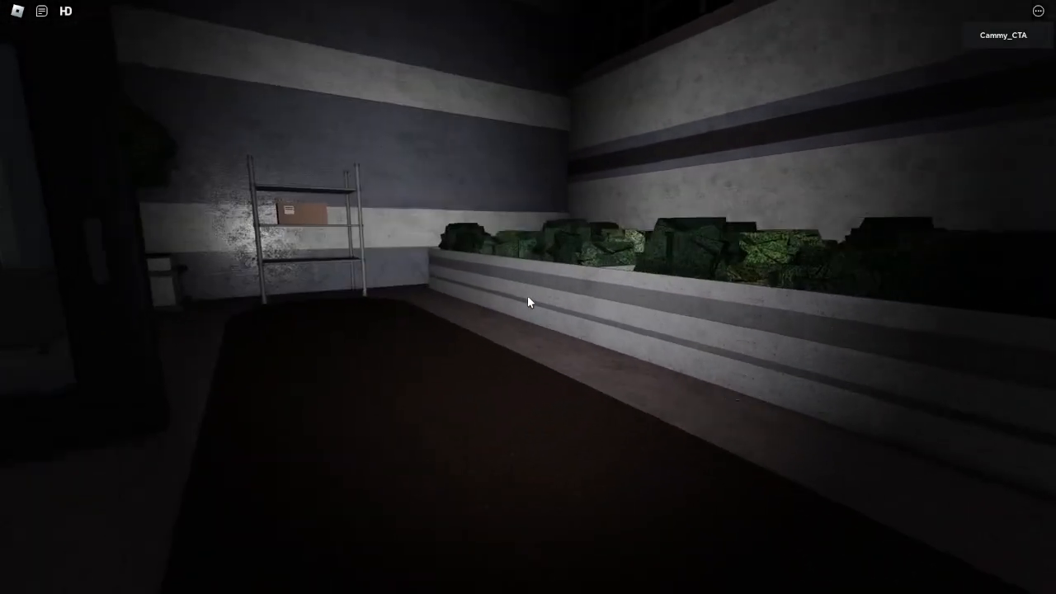
mouse_move(528, 297)
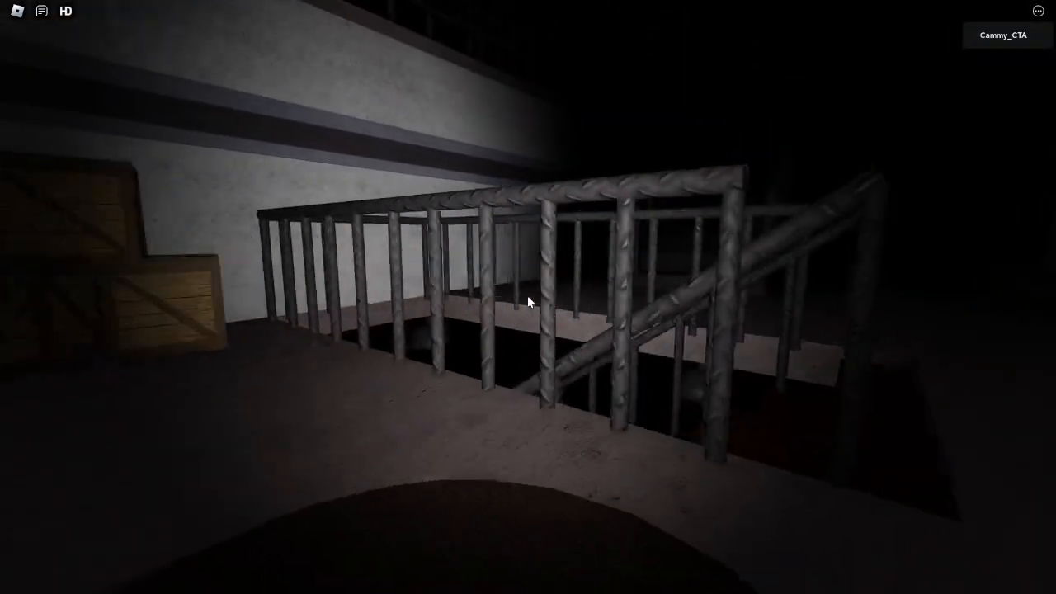
mouse_move(528, 300)
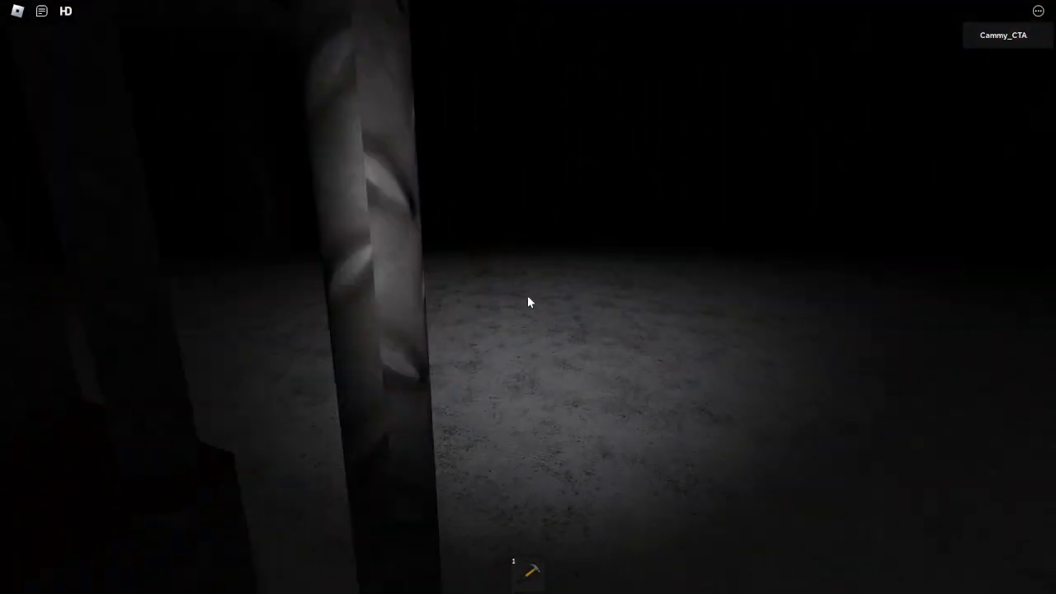
mouse_move(528, 300)
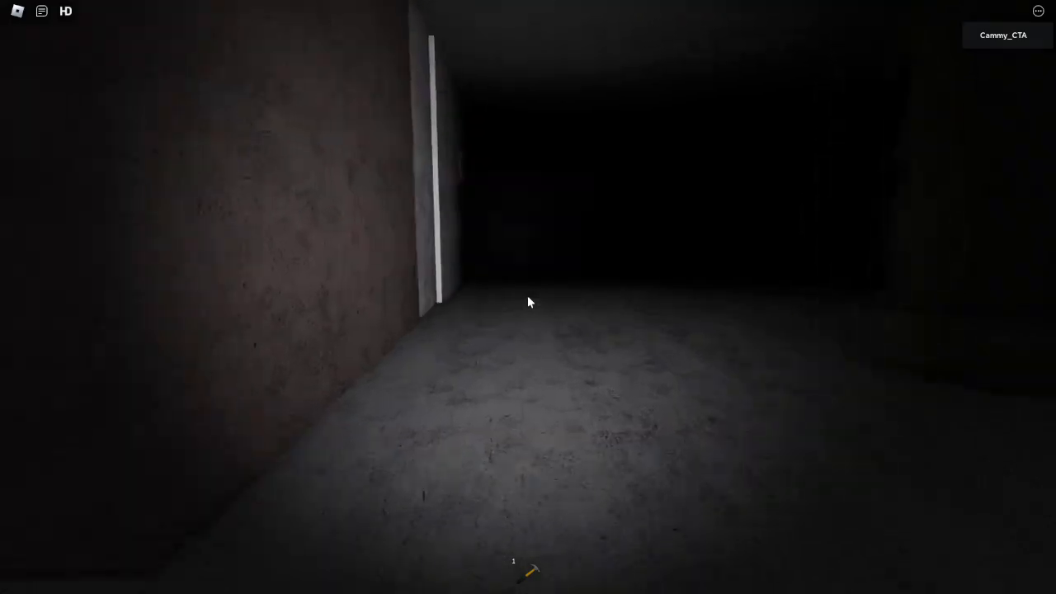
mouse_move(528, 302)
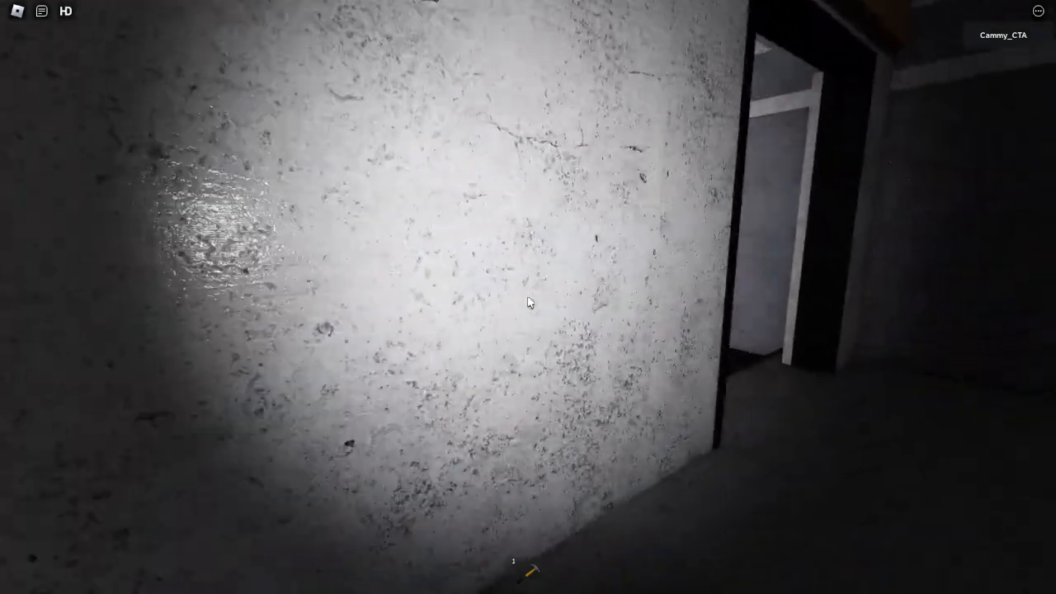
mouse_move(528, 302)
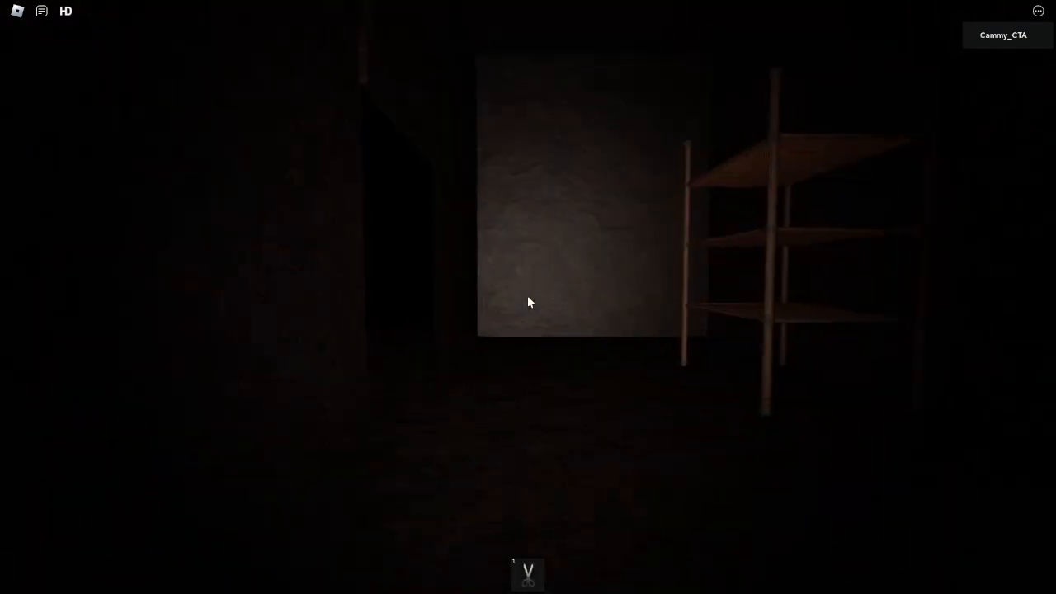
mouse_move(528, 297)
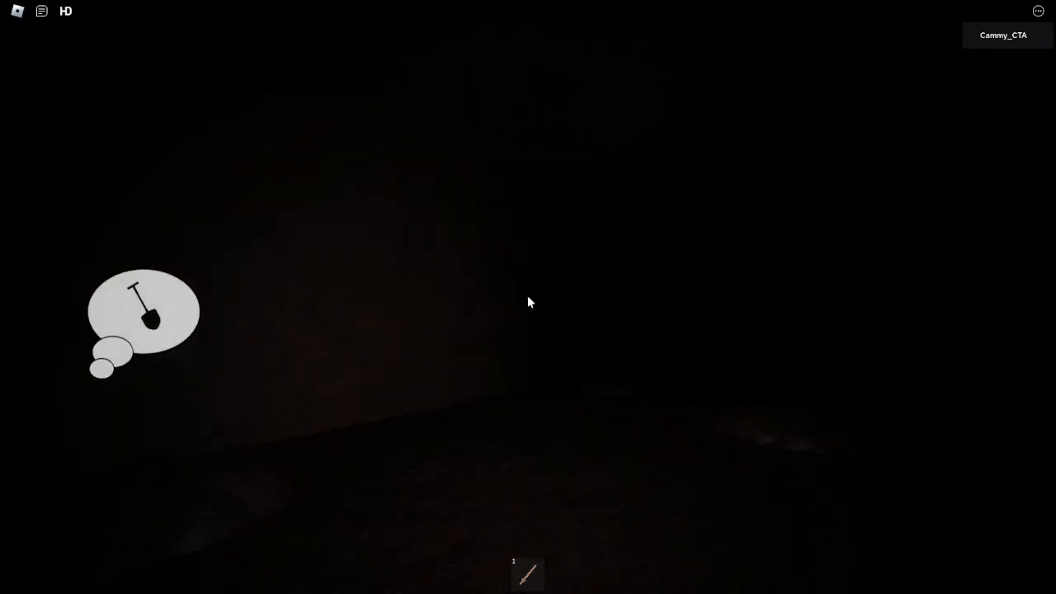
mouse_move(528, 297)
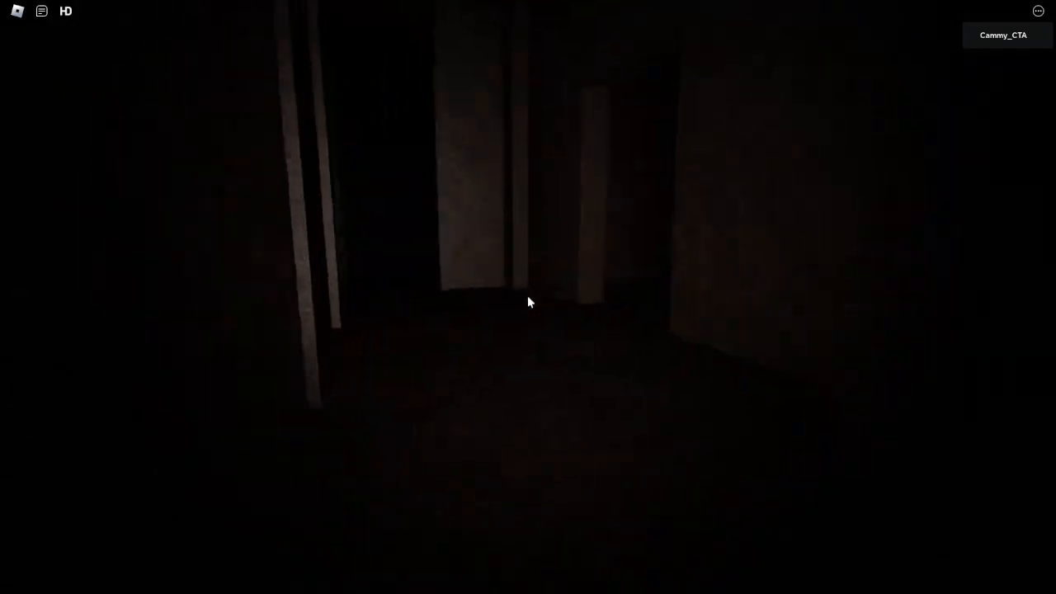
mouse_move(528, 301)
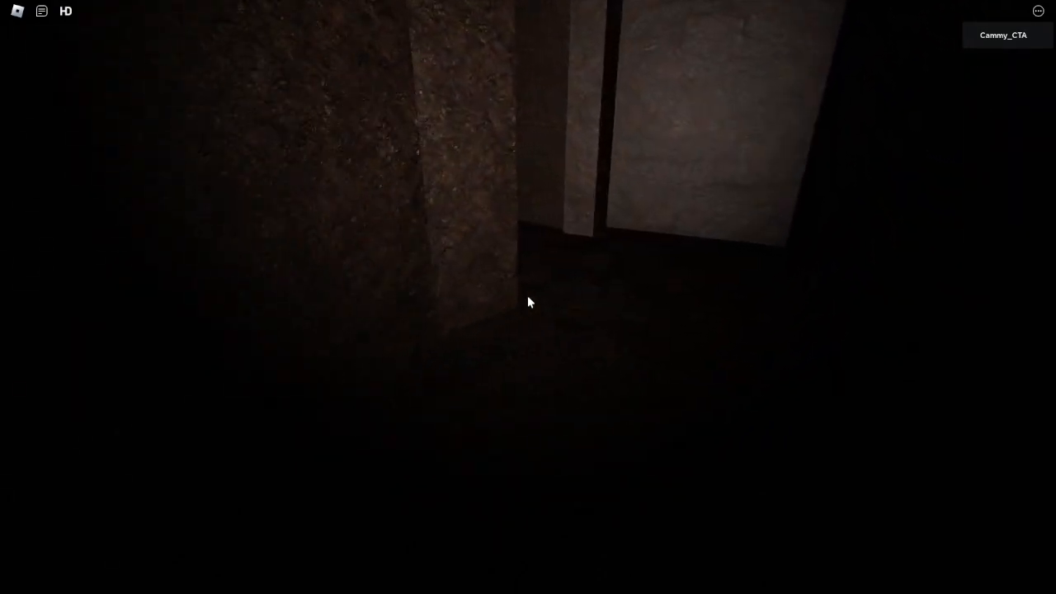
mouse_move(528, 301)
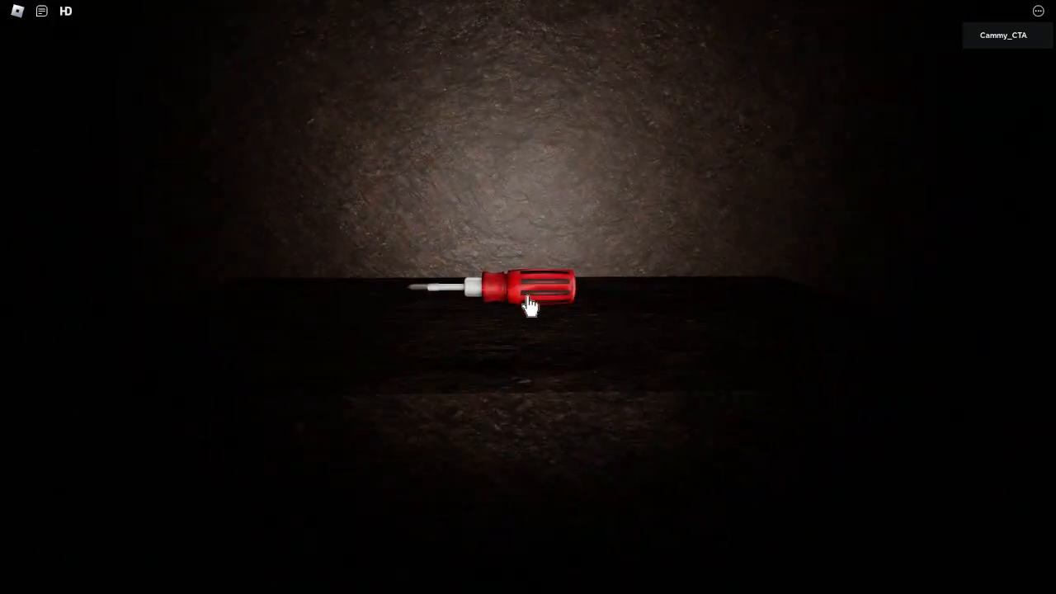
Step: Pick up the red screwdriver and carry it through the stone tunnels
click(528, 289)
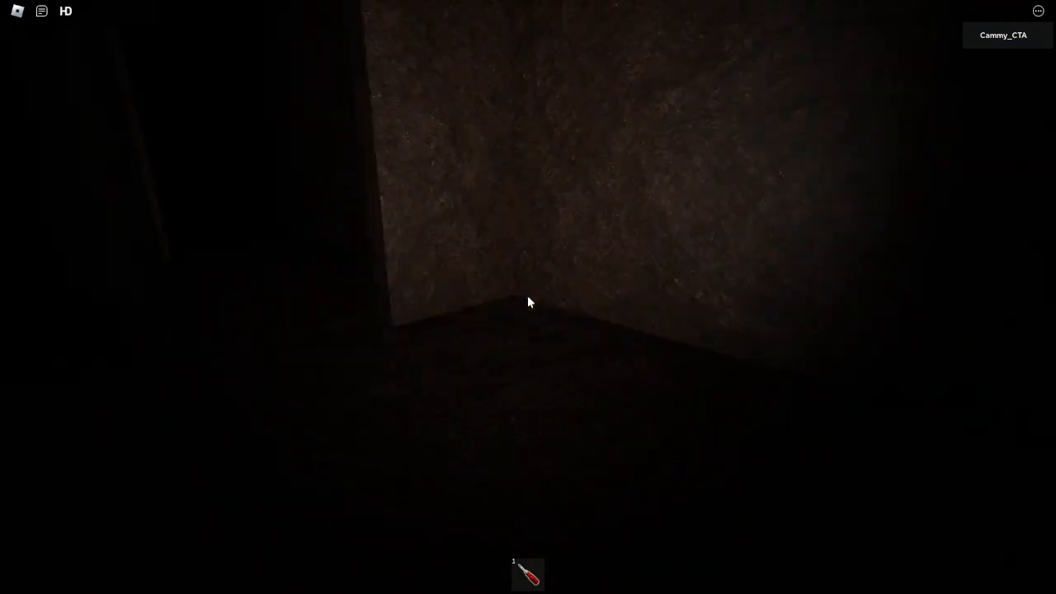
mouse_move(528, 301)
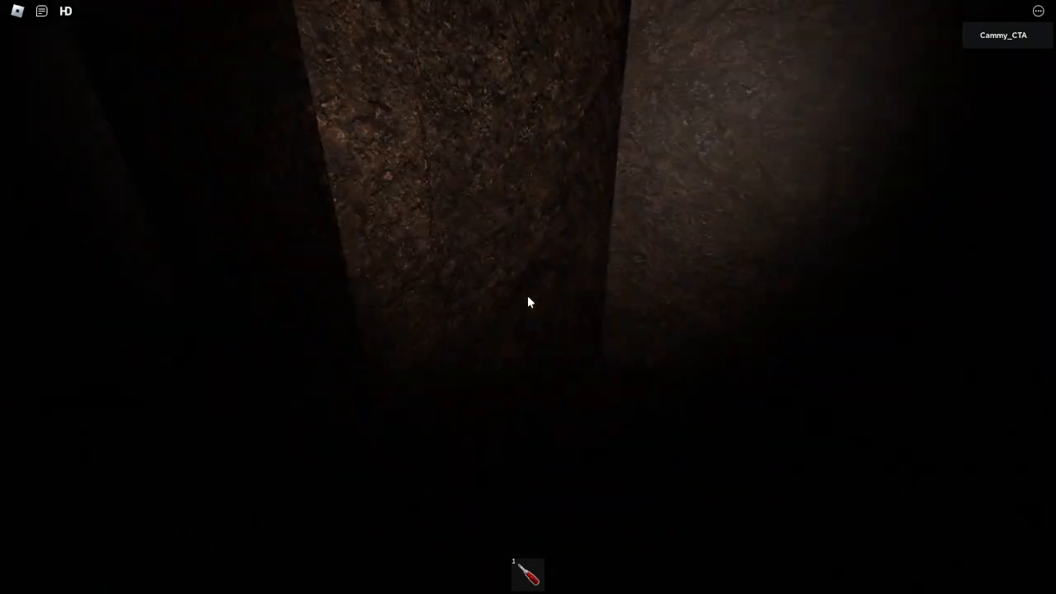
mouse_move(528, 302)
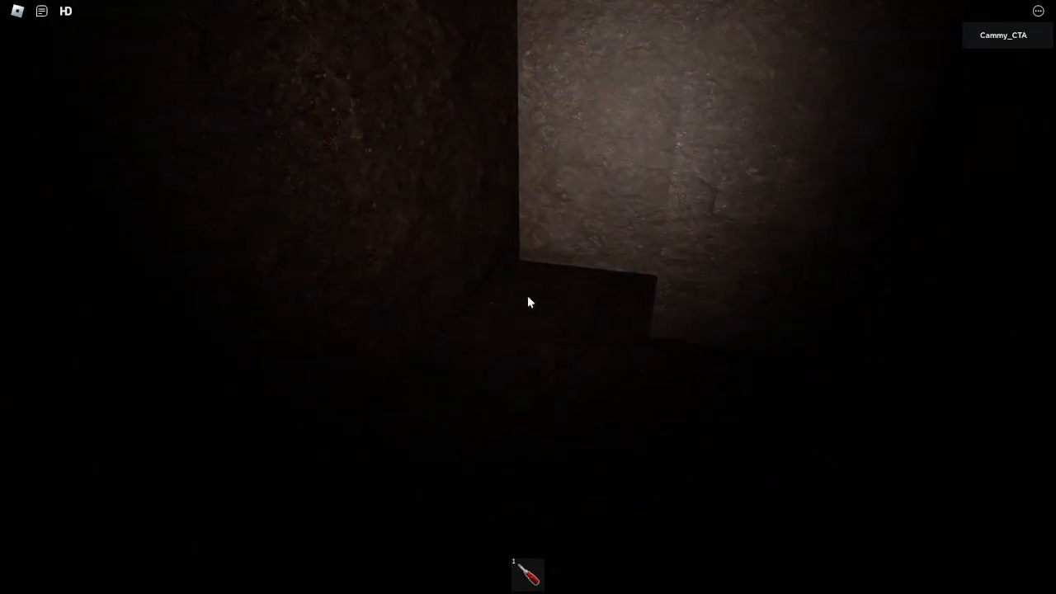
mouse_move(528, 302)
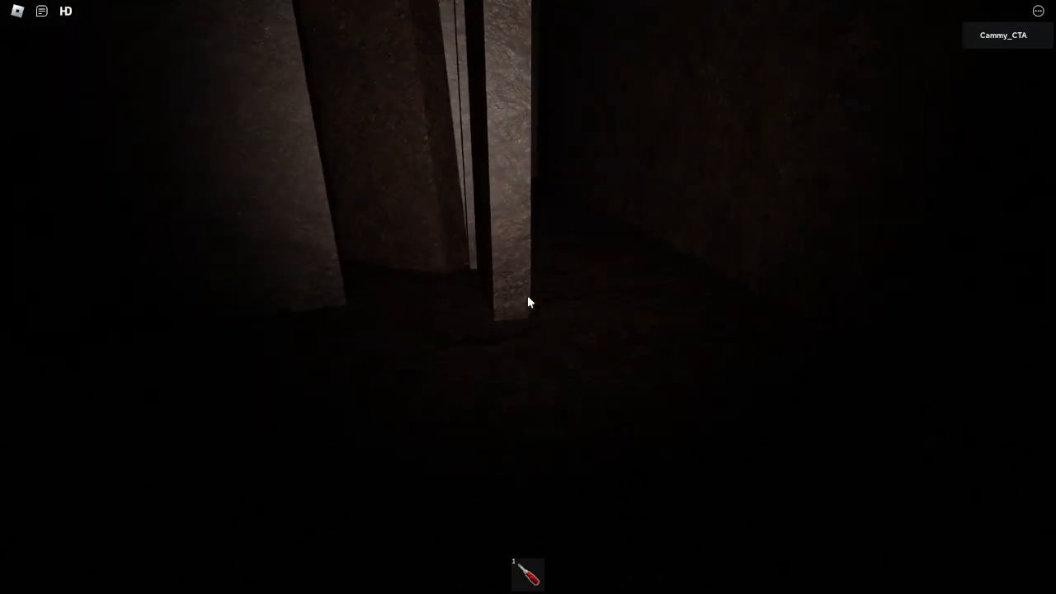
mouse_move(528, 302)
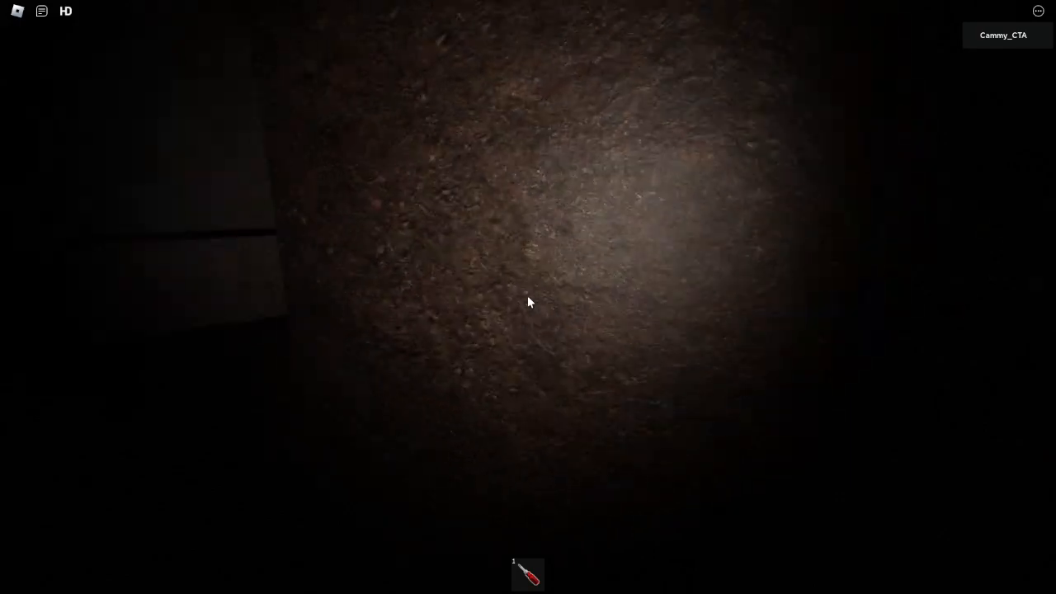
mouse_move(528, 301)
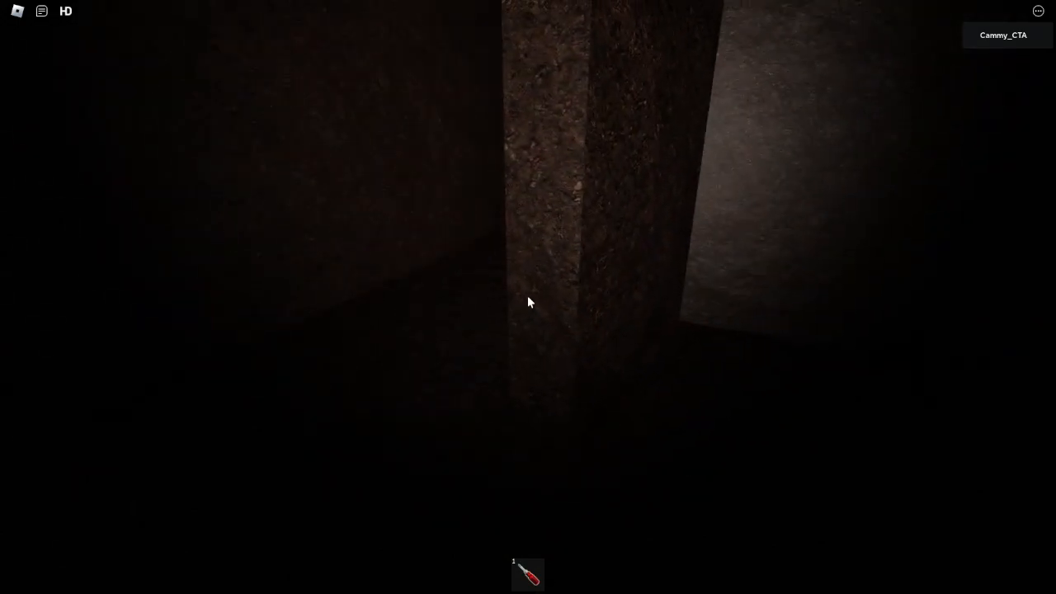
mouse_move(528, 302)
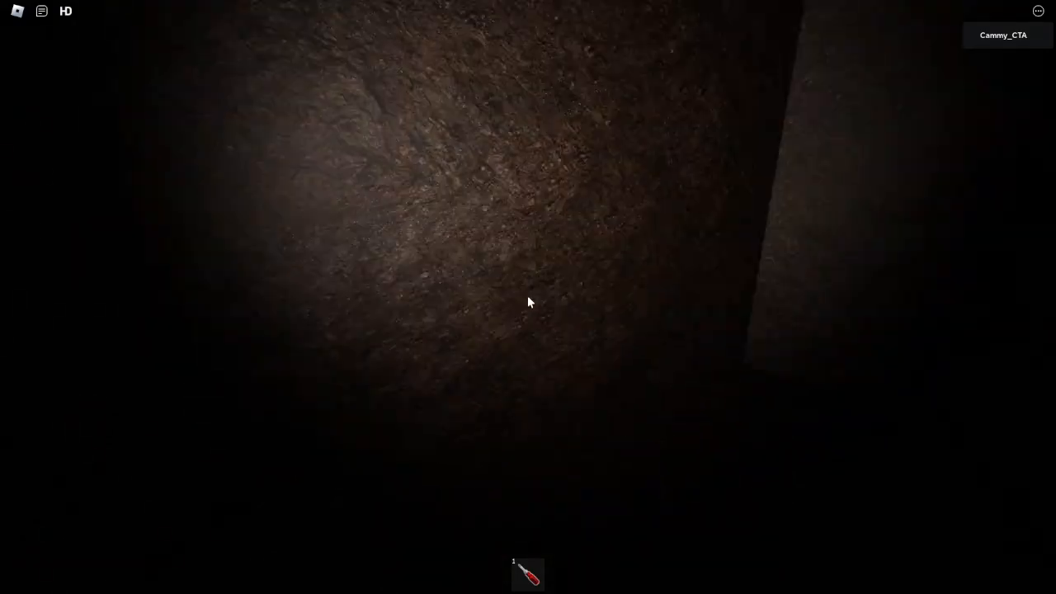
mouse_move(528, 301)
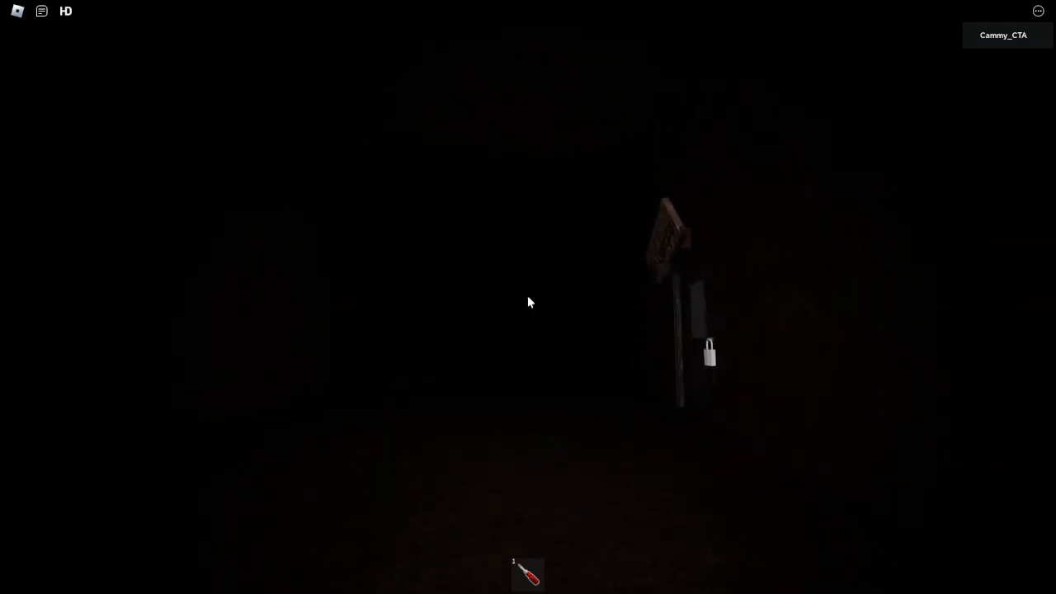
mouse_move(528, 301)
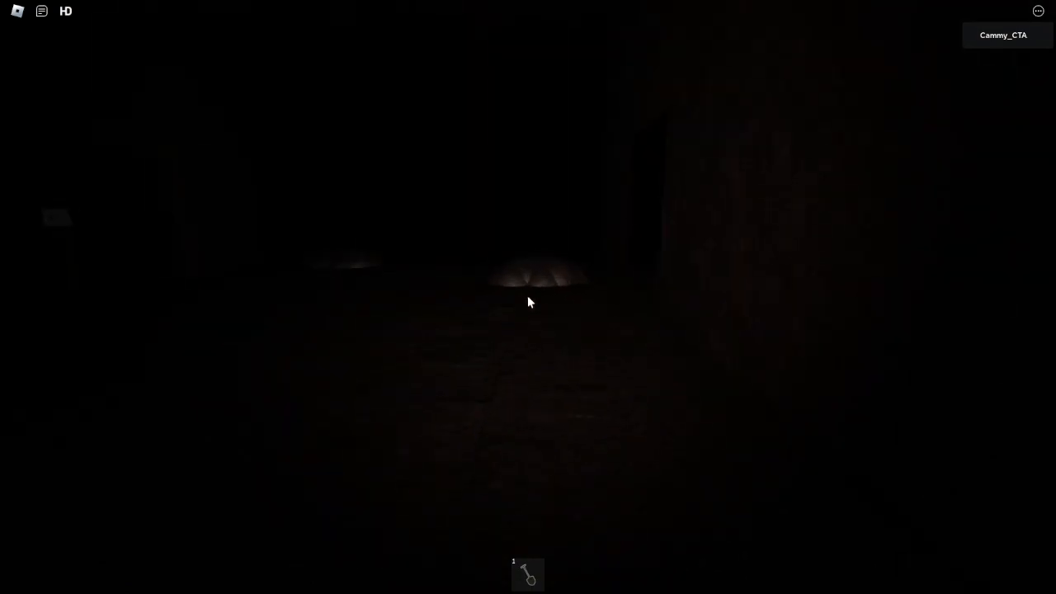
mouse_move(528, 302)
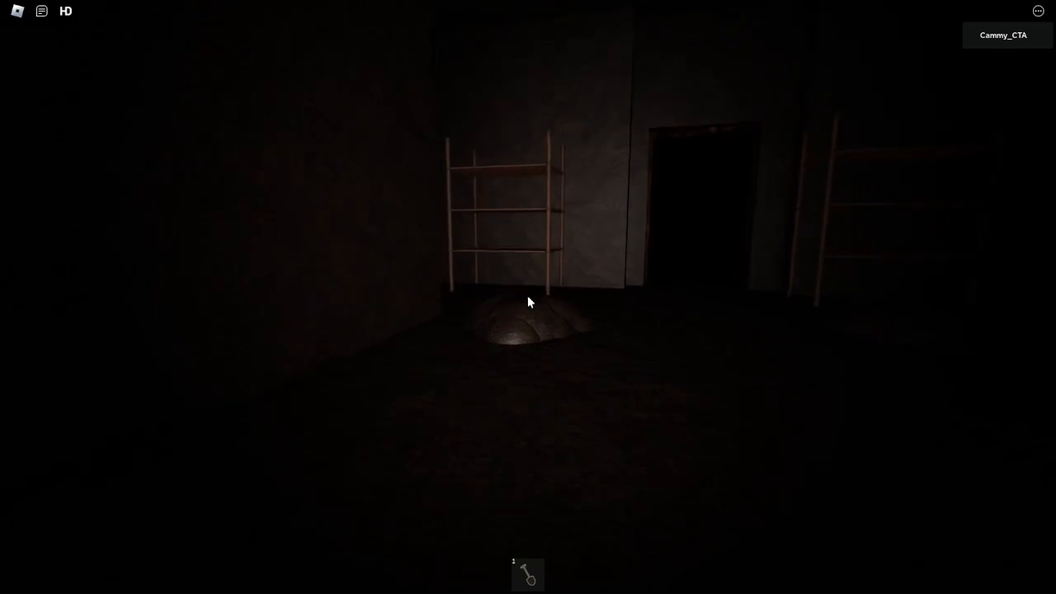
mouse_move(528, 302)
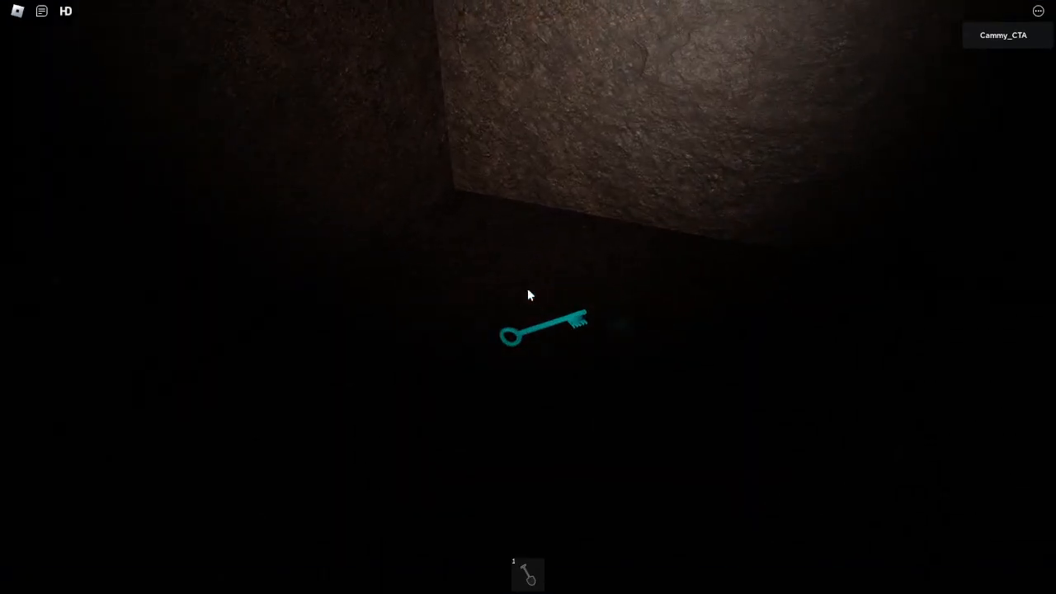
Step: Pick up the teal key from the basement floor and carry it onward
click(543, 330)
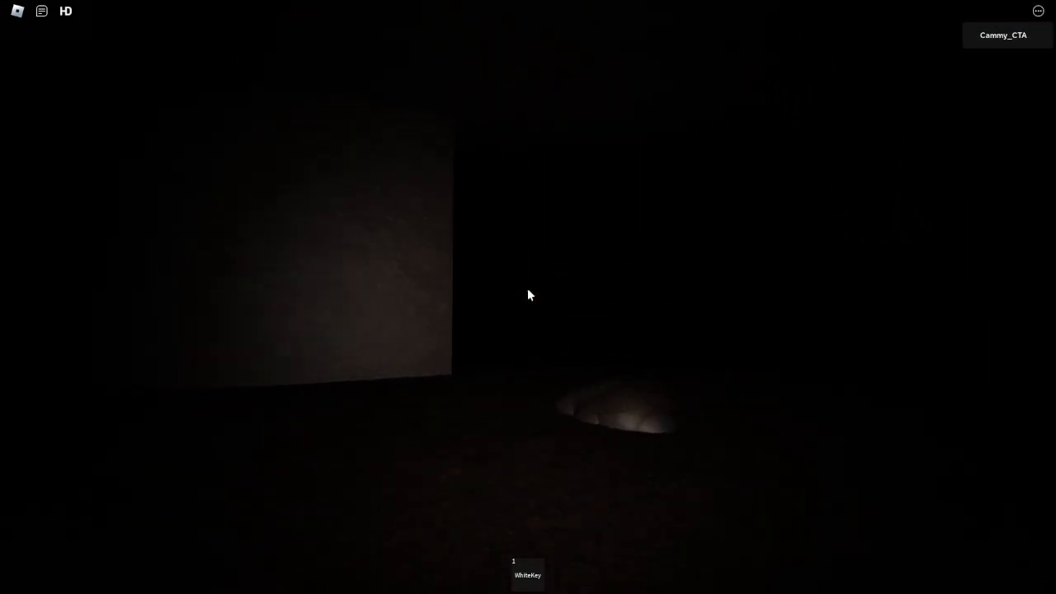
mouse_move(528, 295)
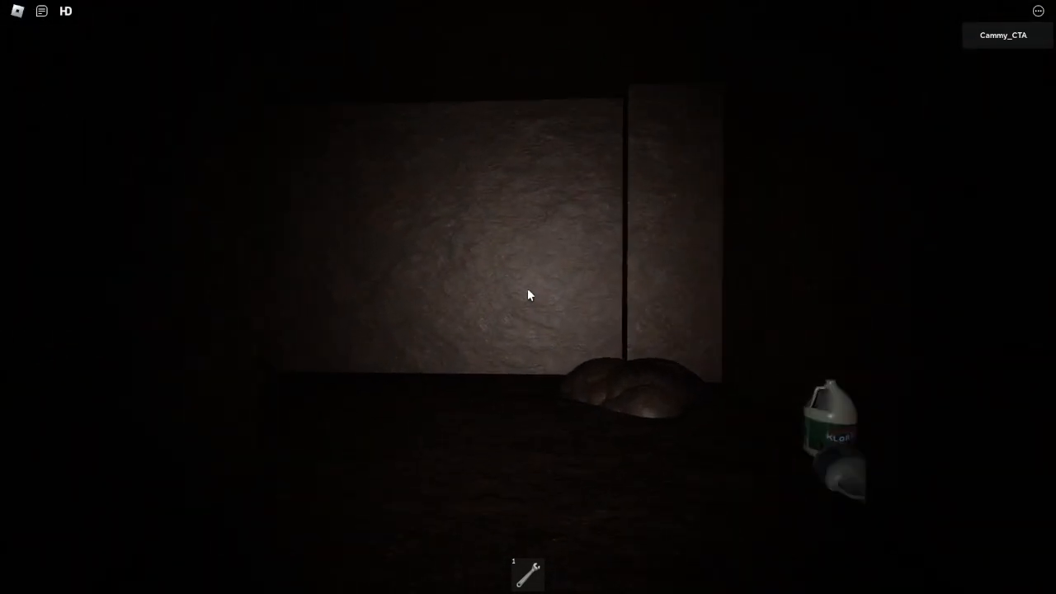
mouse_move(528, 296)
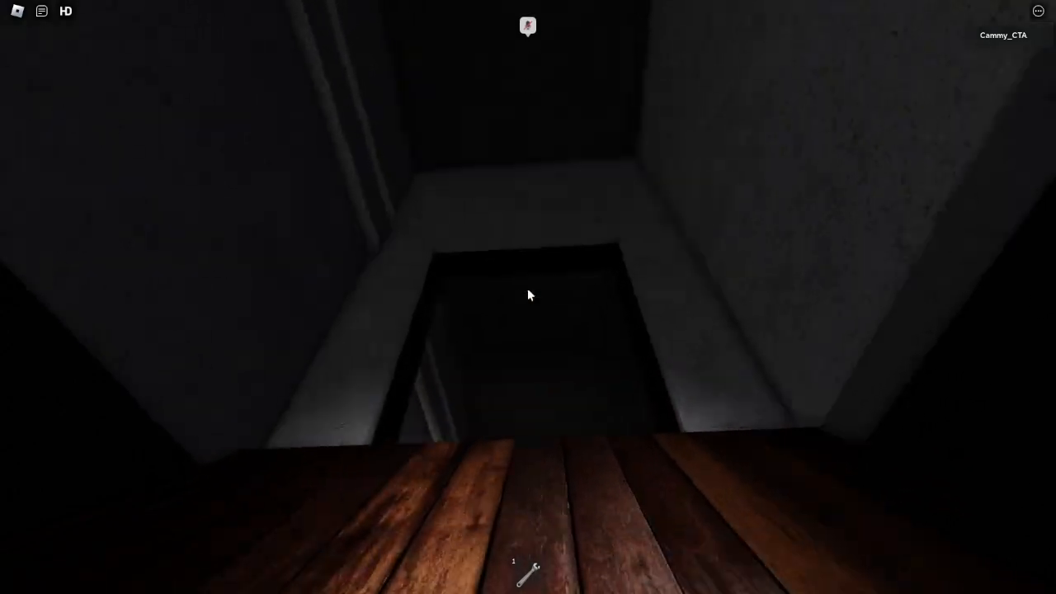
mouse_move(528, 295)
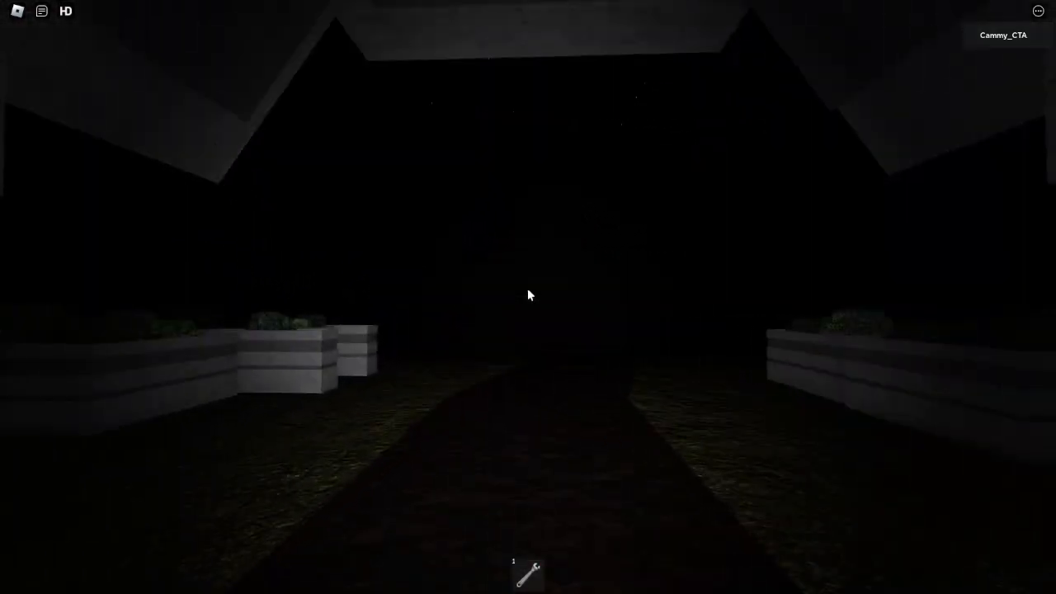
mouse_move(528, 295)
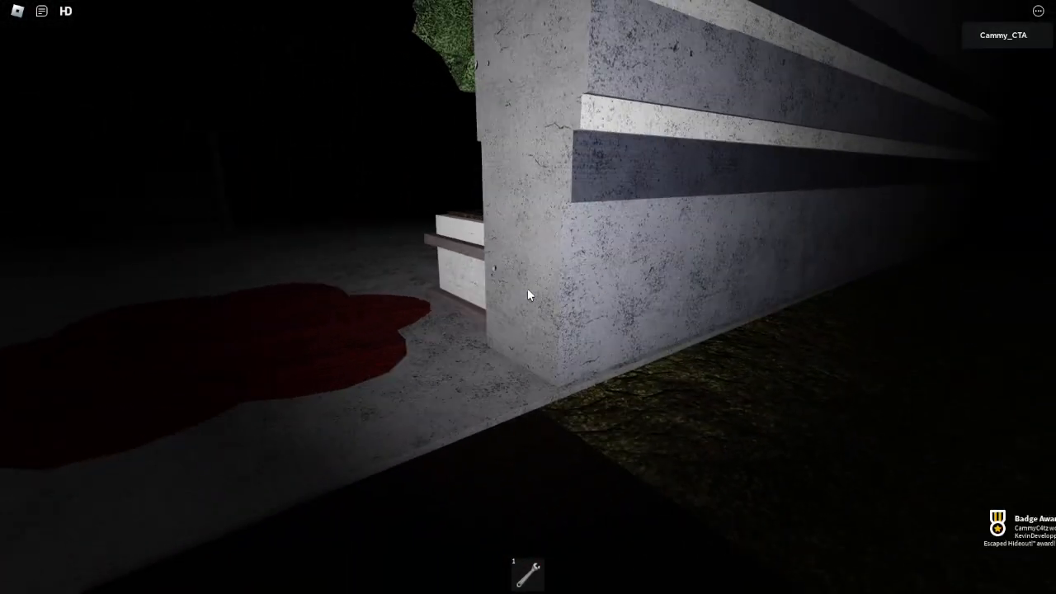
mouse_move(528, 295)
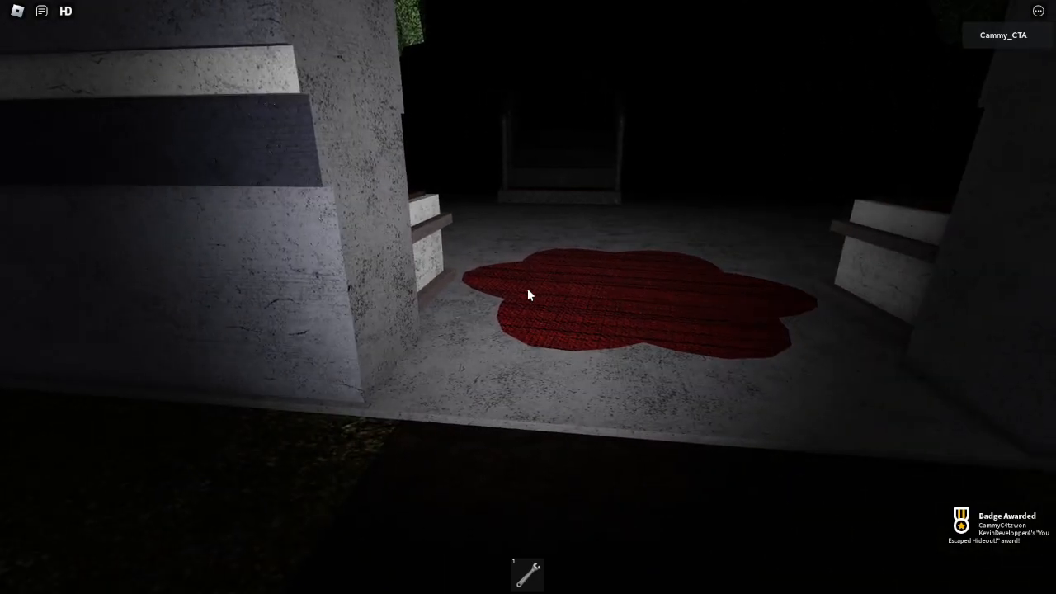